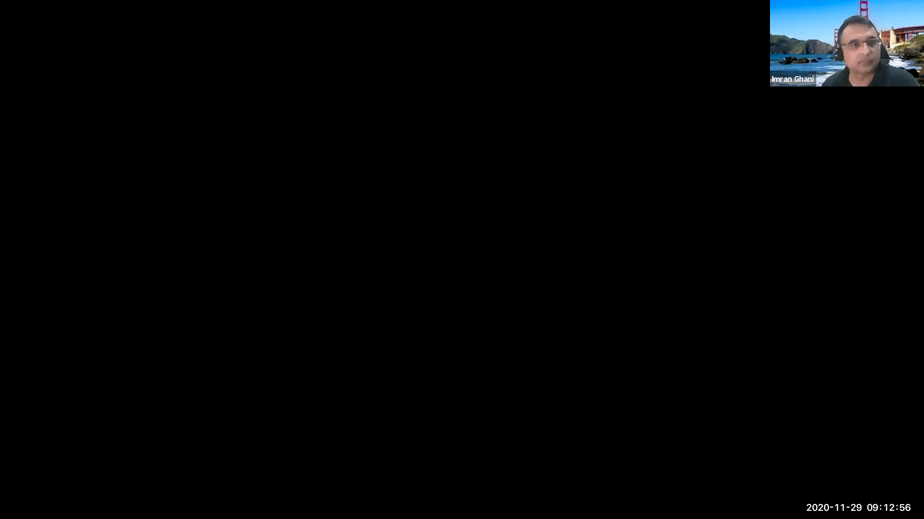
Create a new Java project named ArrayProject with default settings
left_click(7, 16)
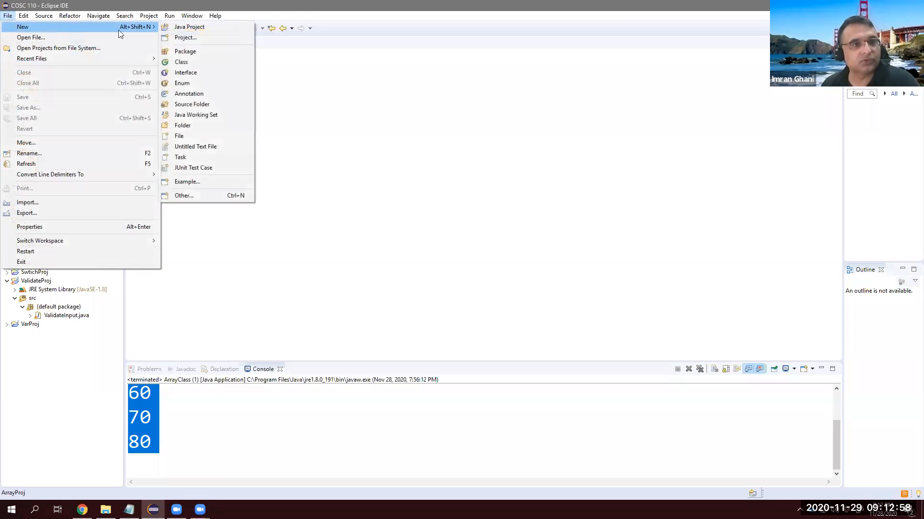
mouse_move(189, 27)
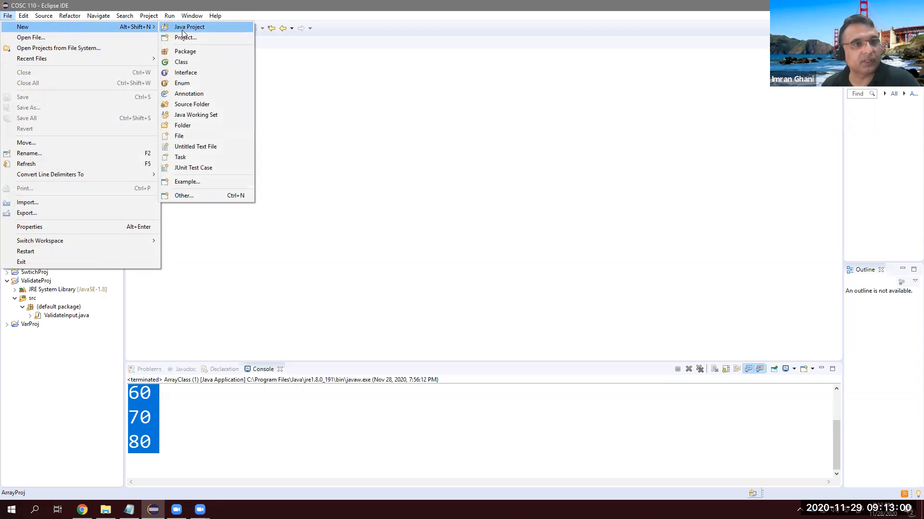
left_click(190, 27)
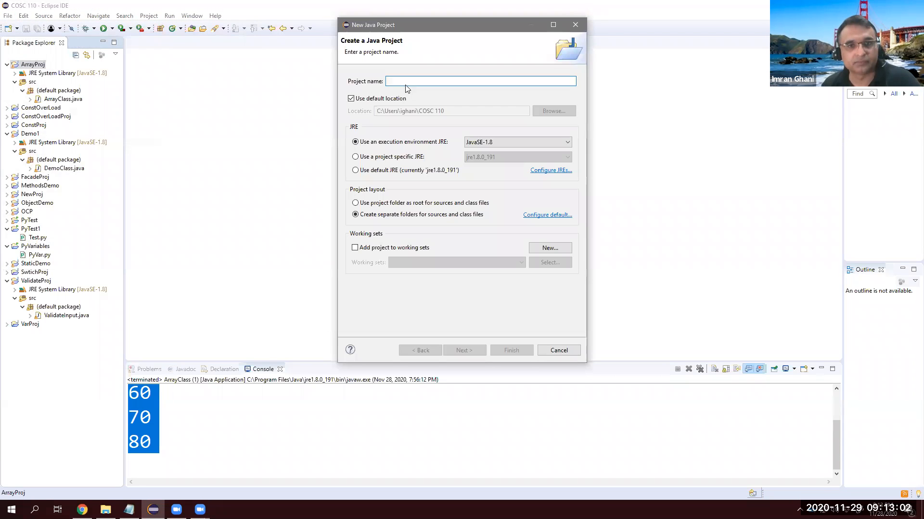
type("A")
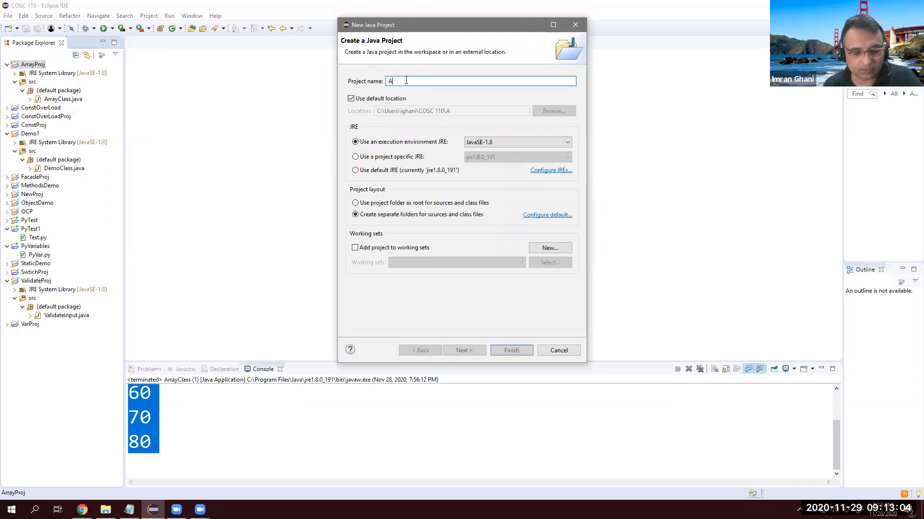
type("rrayProejct")
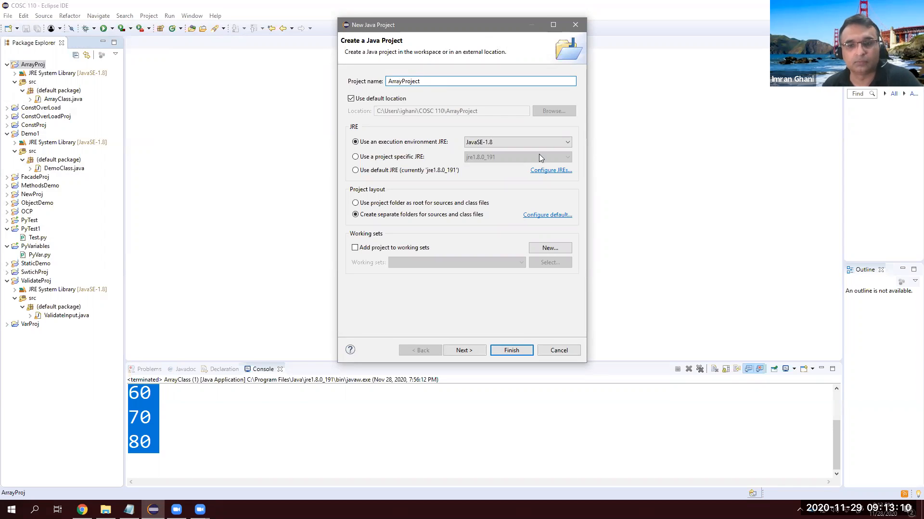
left_click(510, 350)
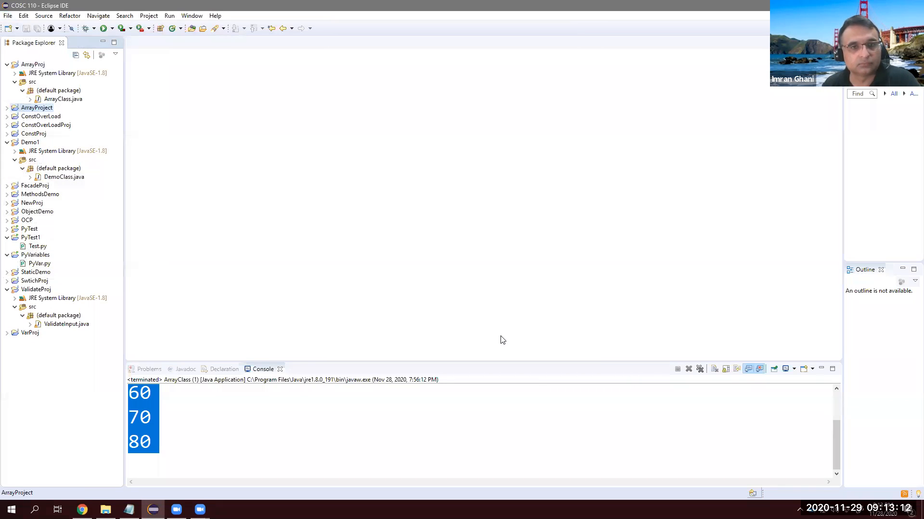
Add a new class named ArrayClass with a main method stub to ArrayProject
right_click(37, 108)
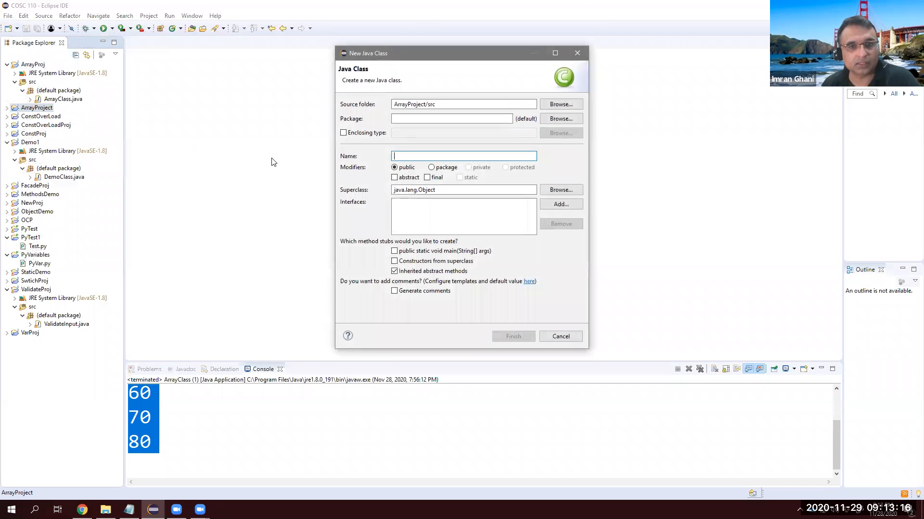
type("ArrayC")
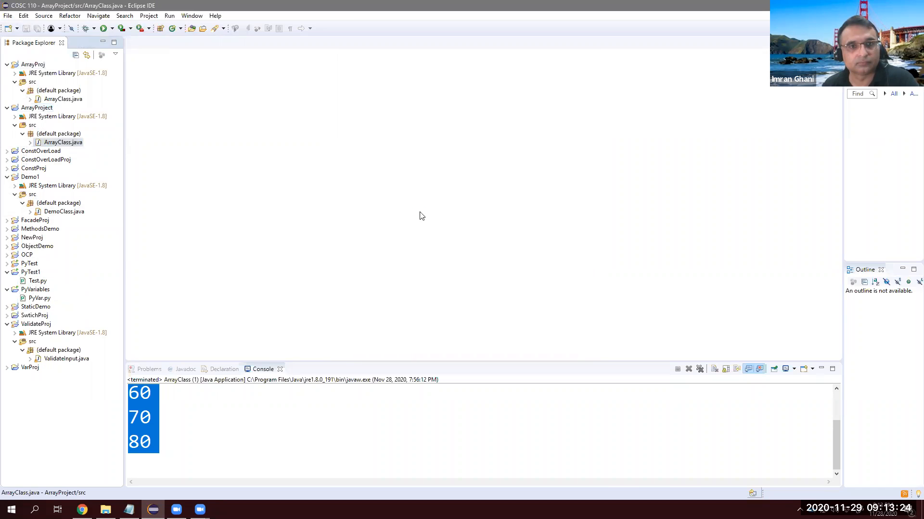
Open ArrayClass and replace the TODO comment in main with 'int age ='
double_click(63, 142)
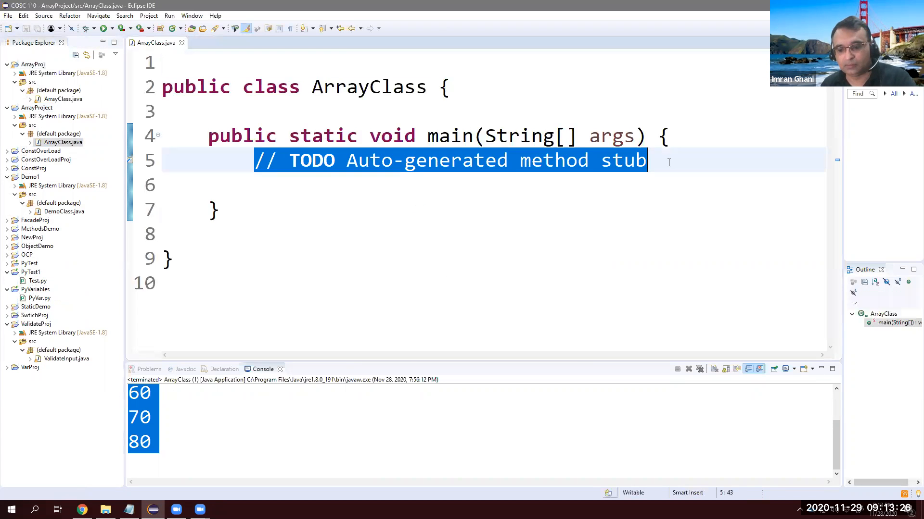
key("Delete")
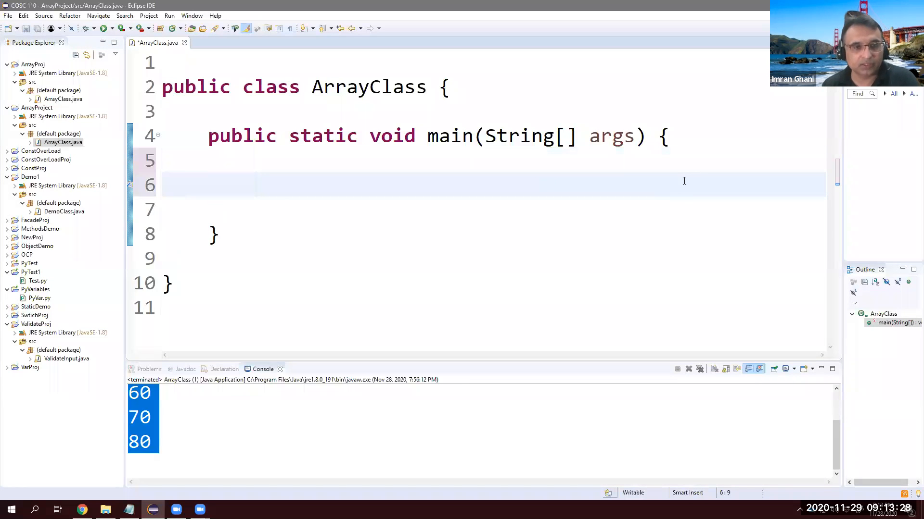
type("i")
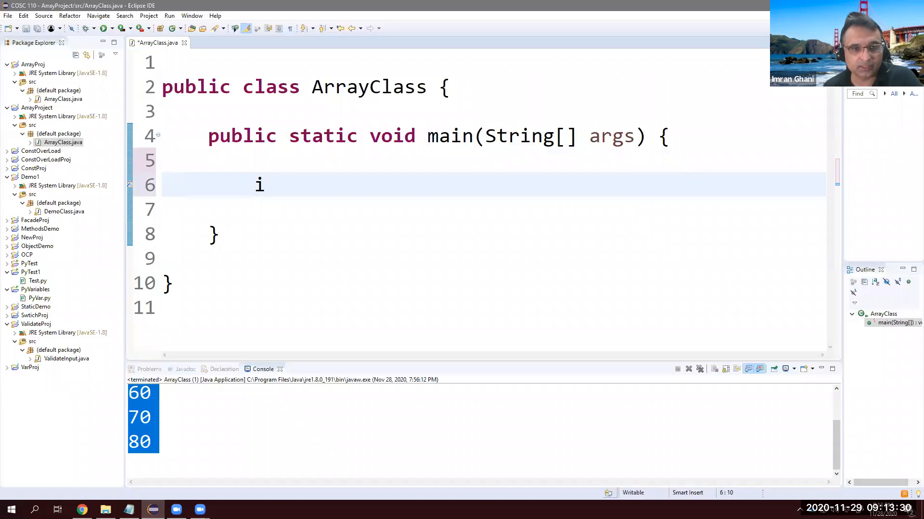
key("Backspace")
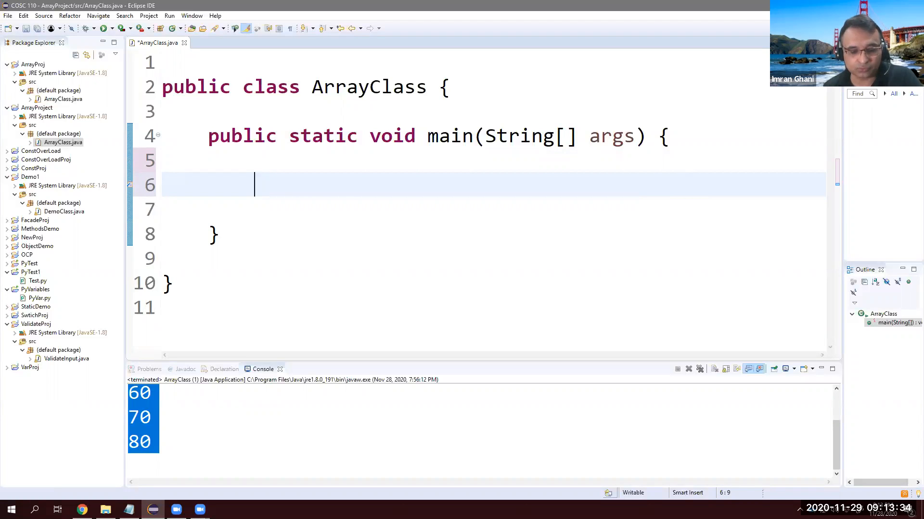
type("int")
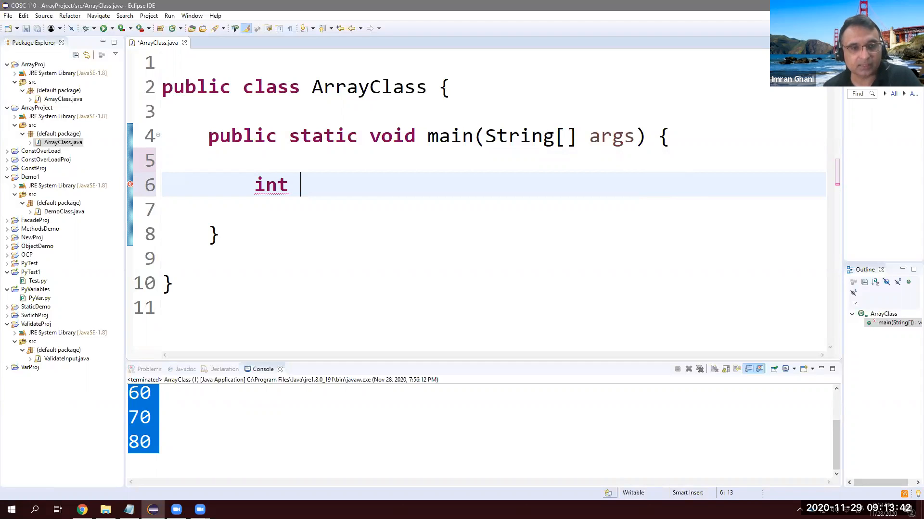
type("age =")
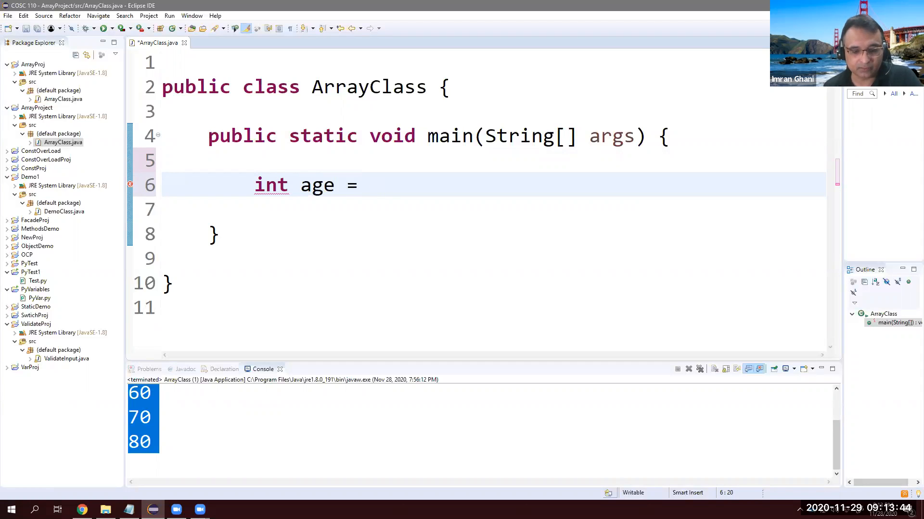
Try assigning 10, then '10, 20' to age, then clear the values again
type("10;")
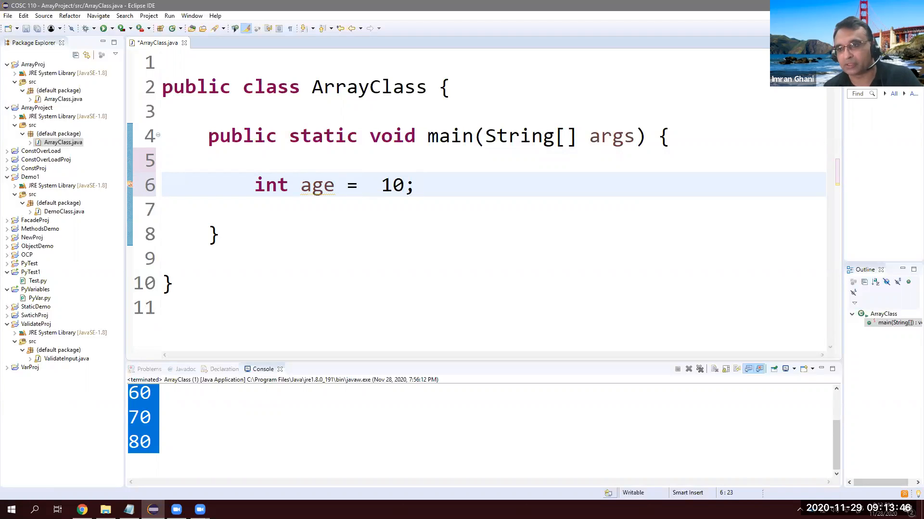
left_click(403, 185)
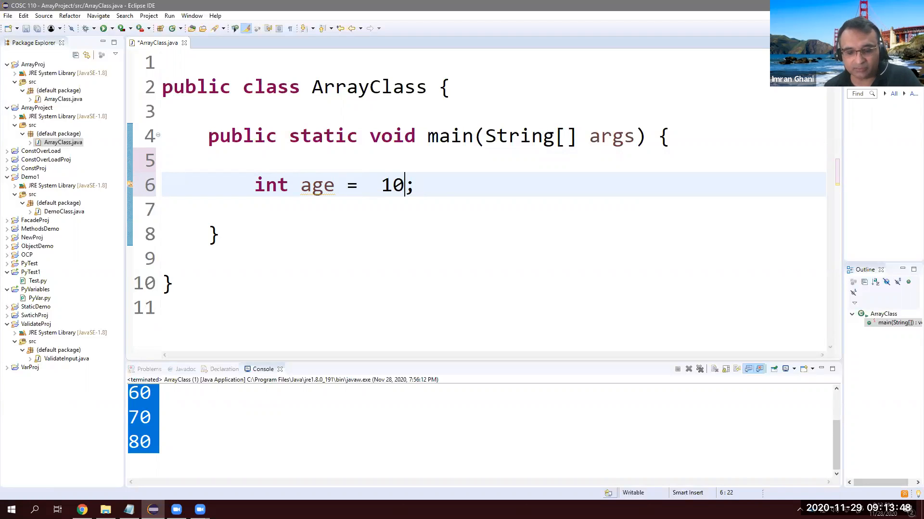
type(", 20")
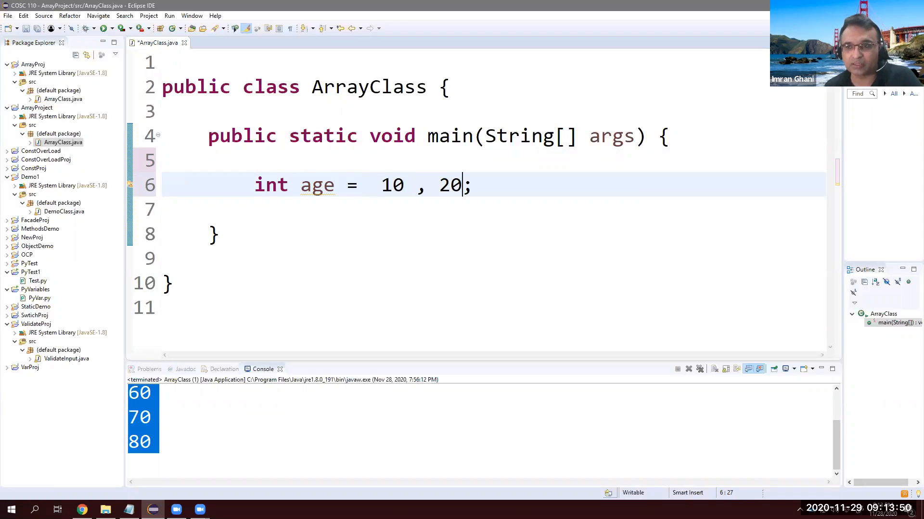
key("BackSpace")
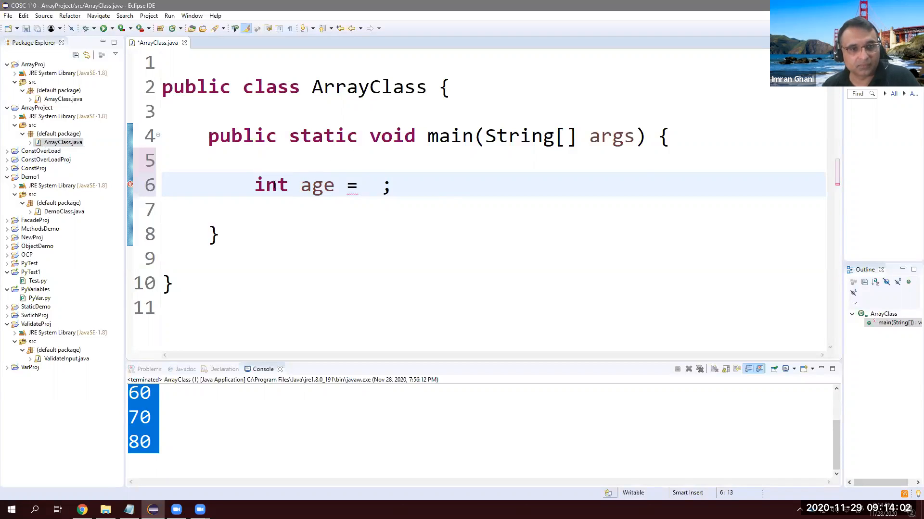
Rewrite the declaration as int[] age[] = {} for an array initializer
left_click(298, 185)
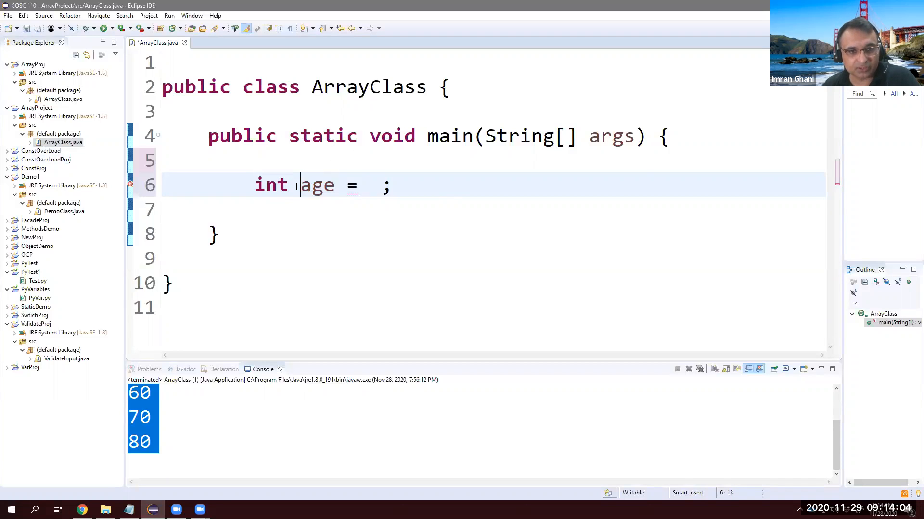
type("[]")
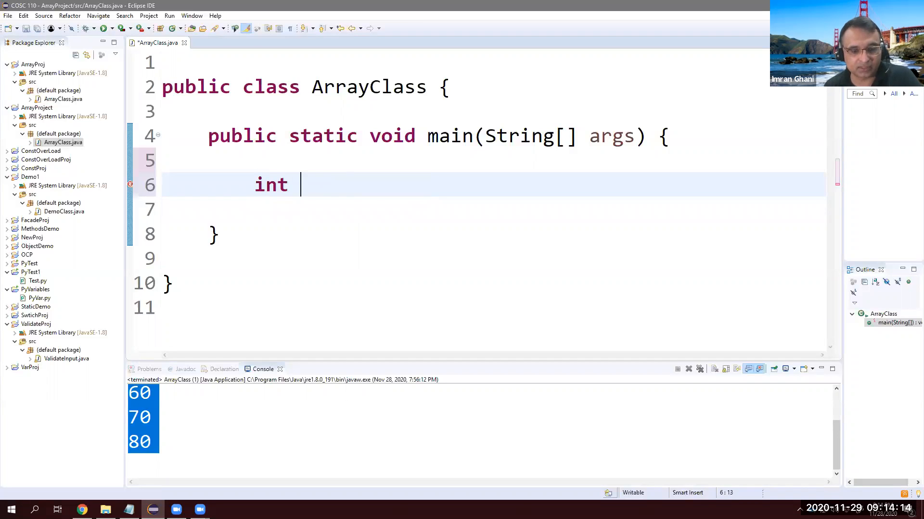
type("age")
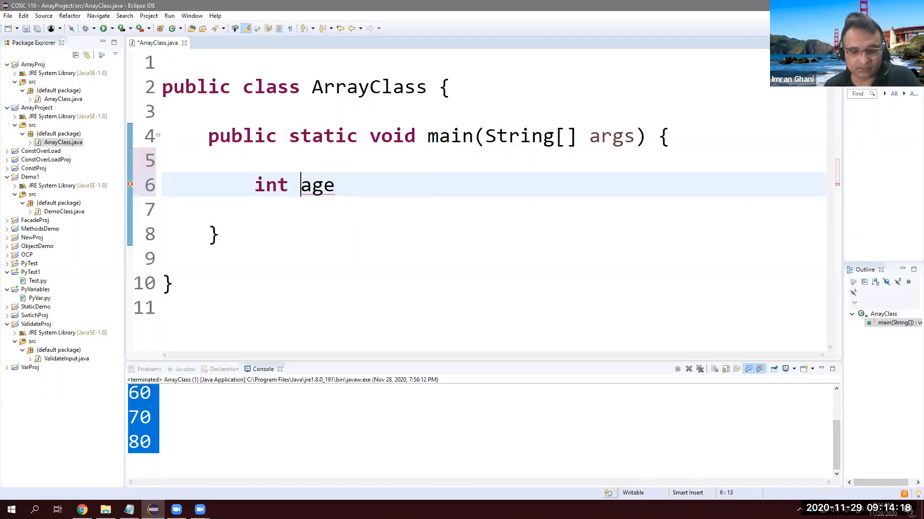
type("[]")
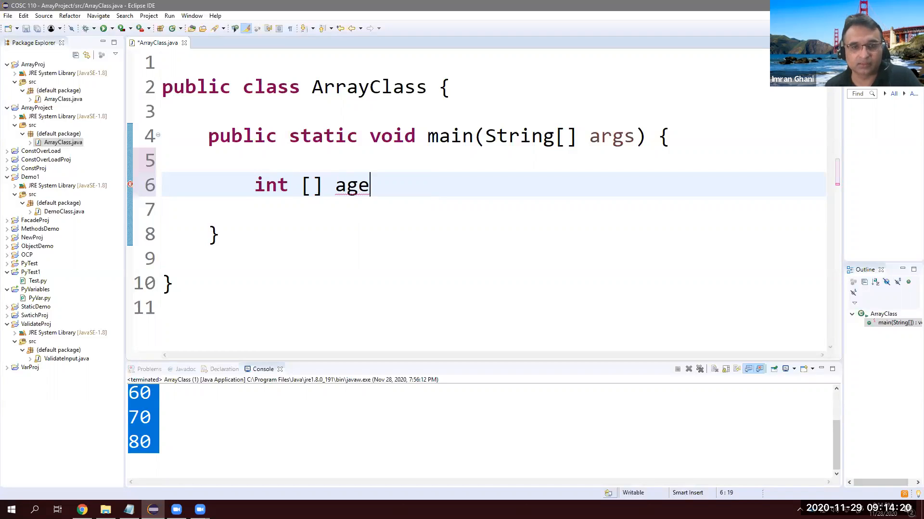
type("= {}")
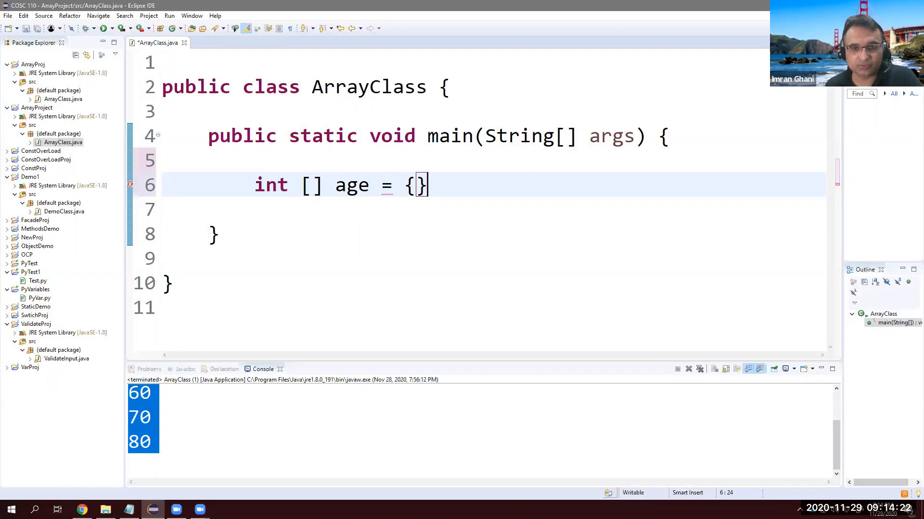
Fill the initializer with 10, 20, 30 and end the statement with a semicolon
type("10,")
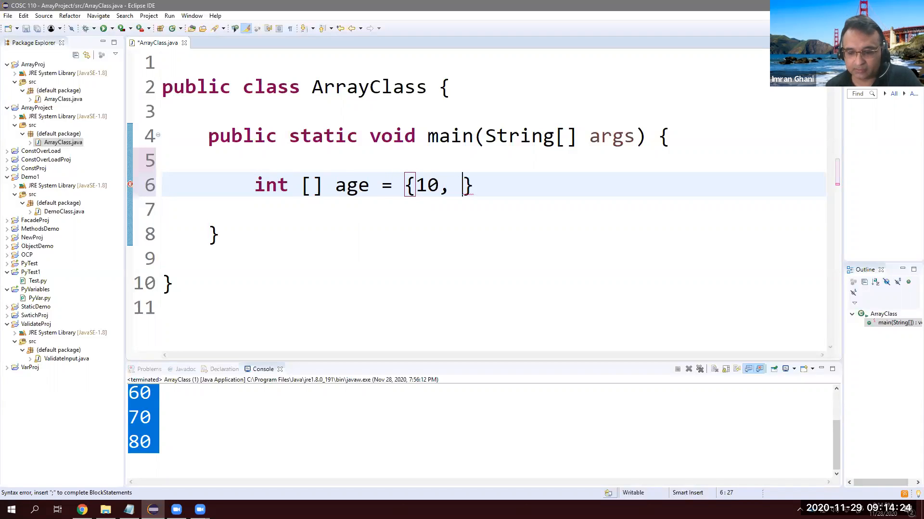
type("20, 30")
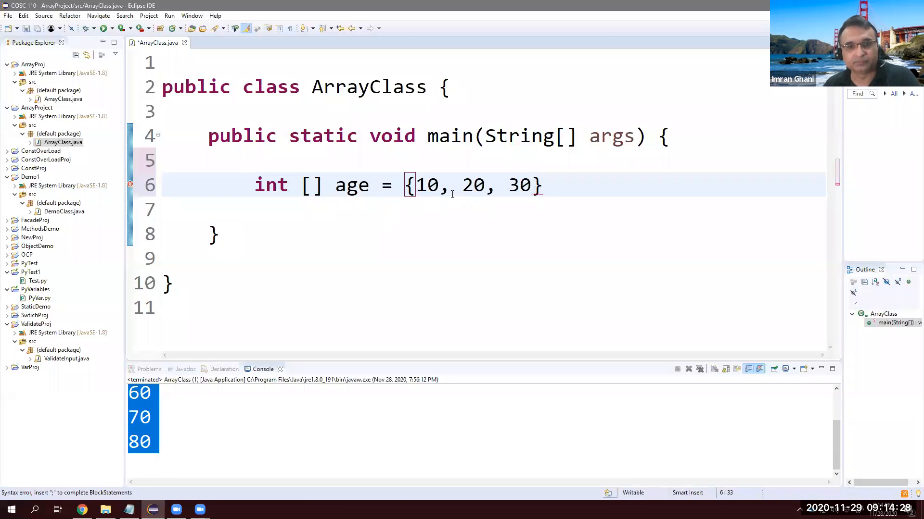
left_click(548, 186)
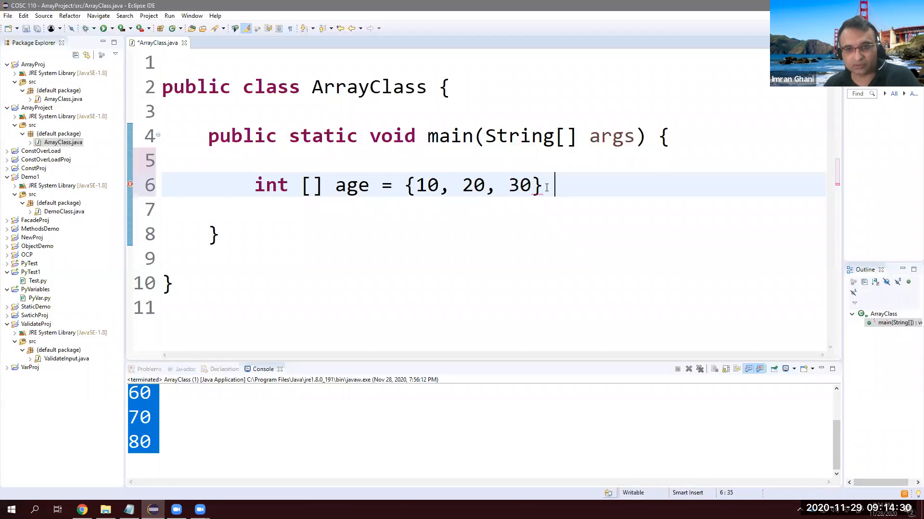
type(";")
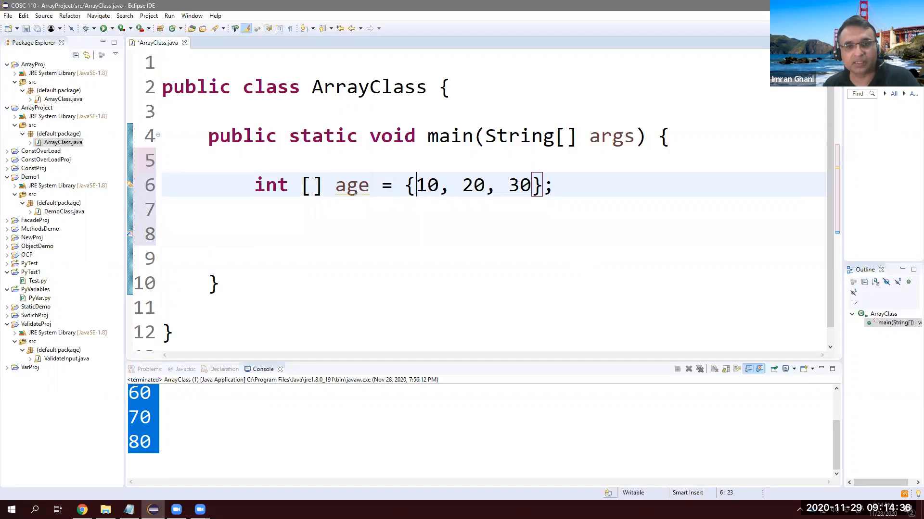
Add System.out.println(age) and run it, printing an array reference like [I@7d4991ad
left_click(301, 234)
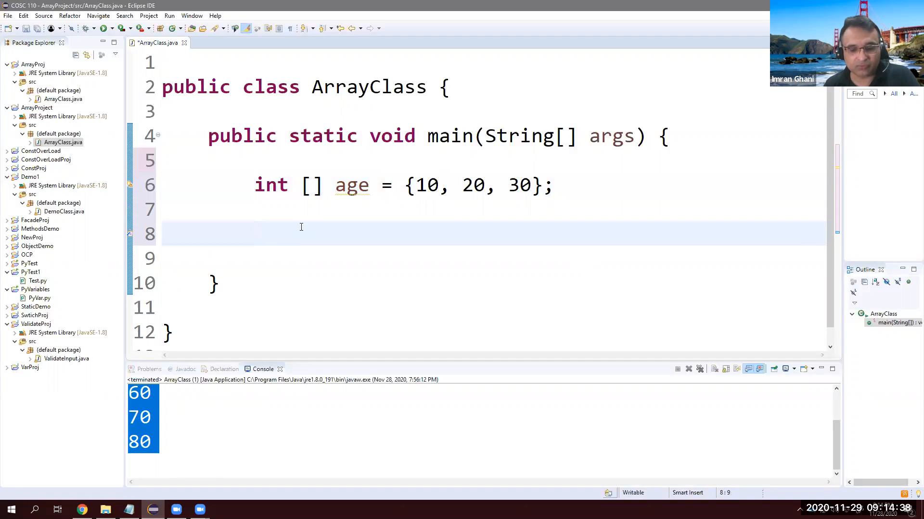
type("Syste,")
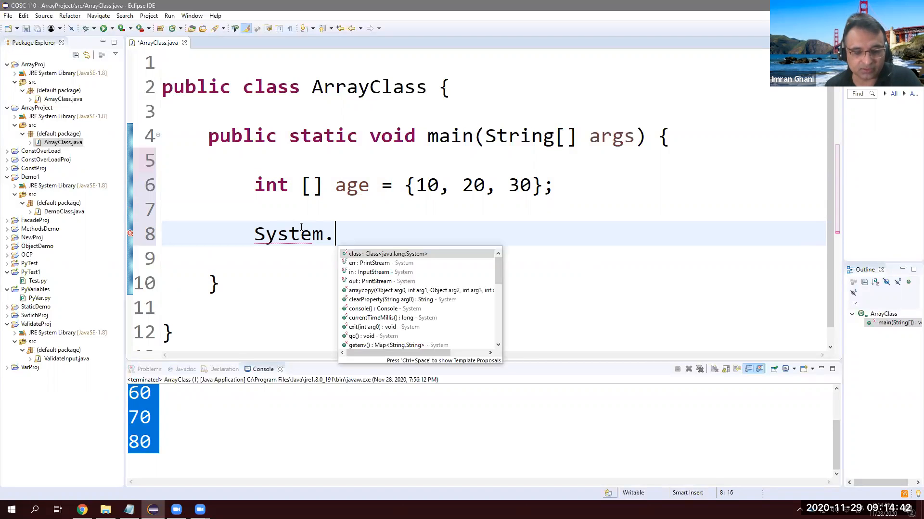
type("out.println();")
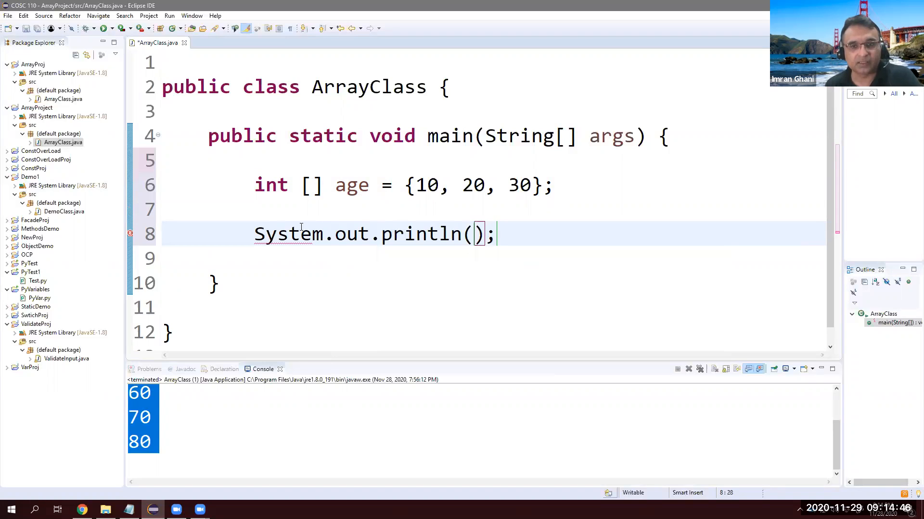
type("age")
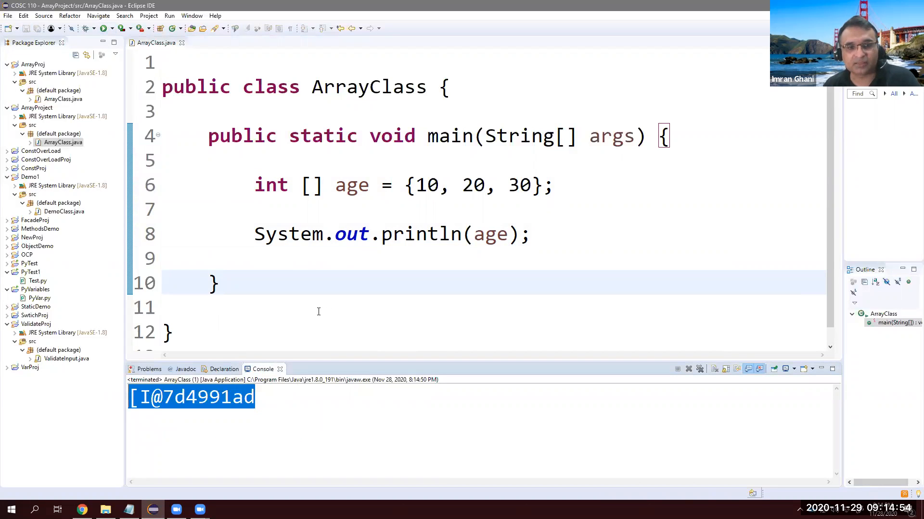
mouse_move(366, 222)
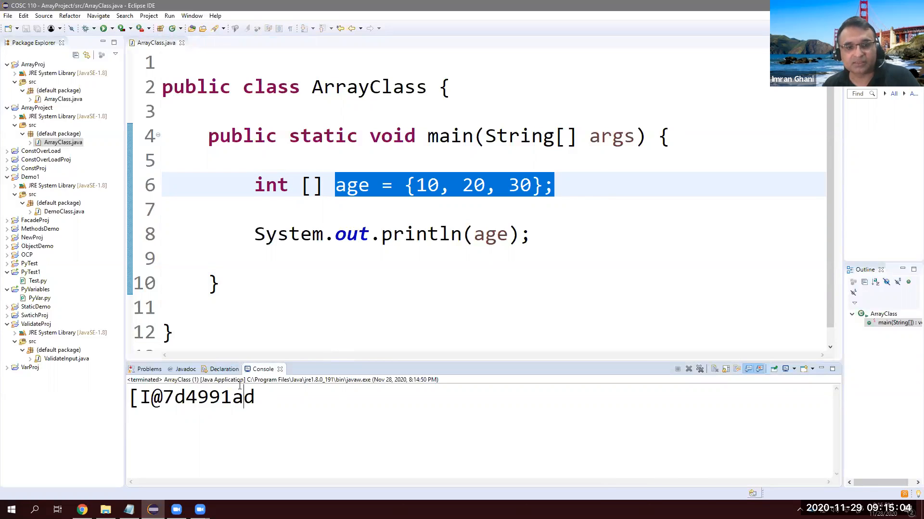
Print age[0] and run, showing 10 in the console
double_click(425, 185)
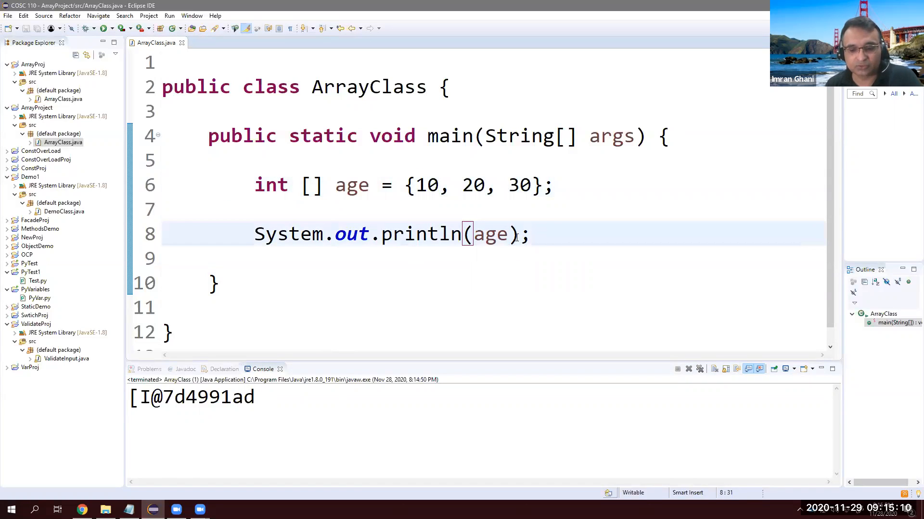
type("[0]")
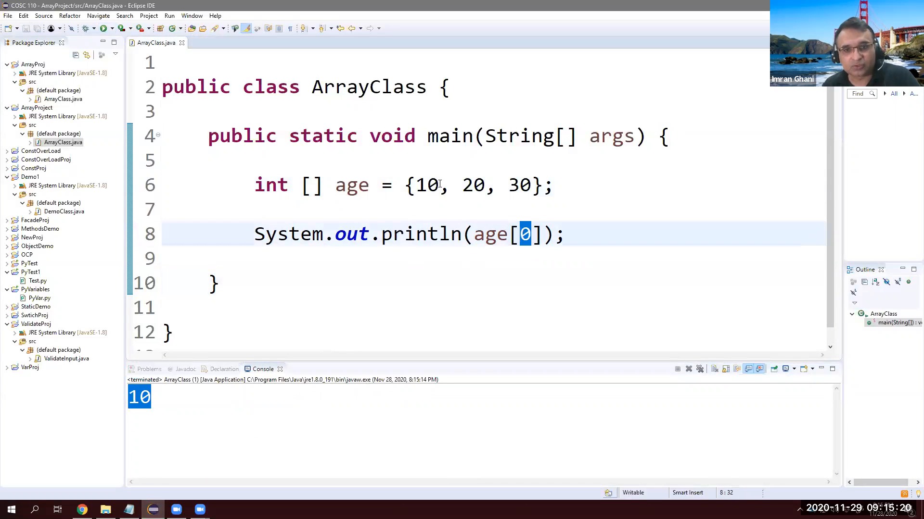
double_click(425, 185)
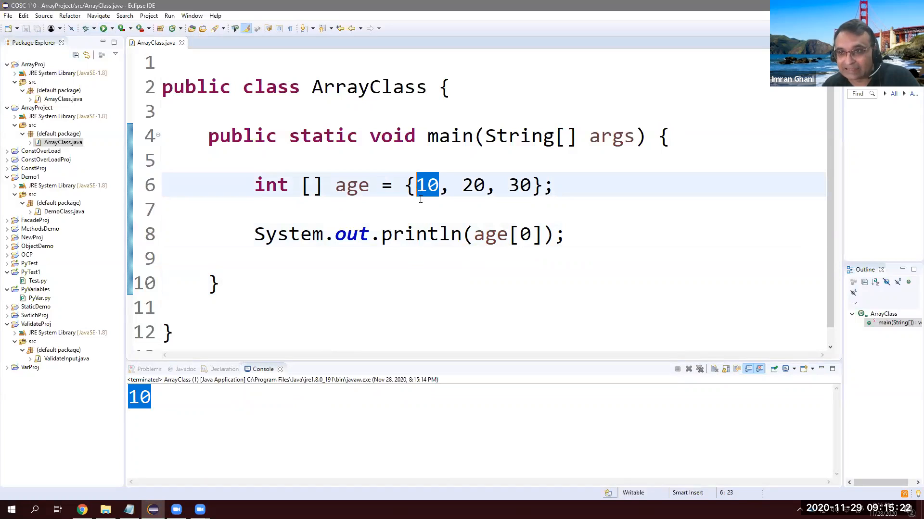
double_click(473, 184)
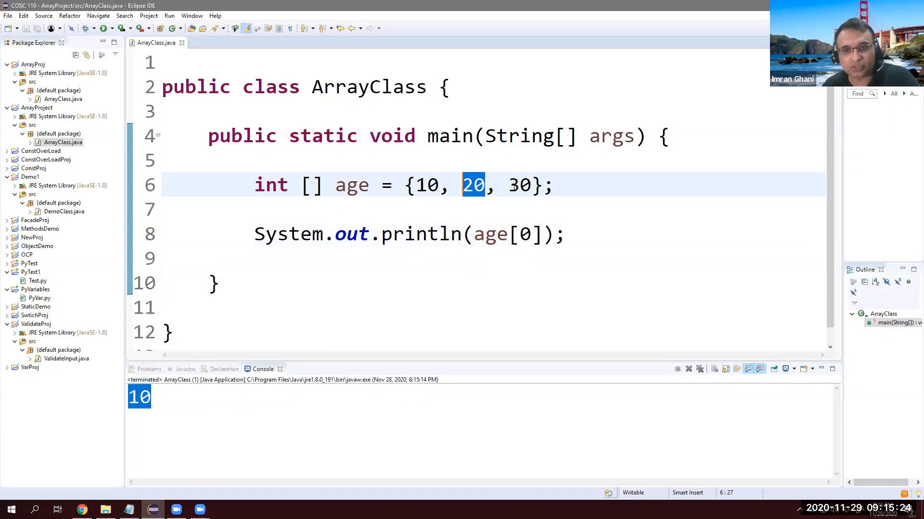
Change the index to 1 then 2 and run, printing 20 then 30
double_click(523, 233)
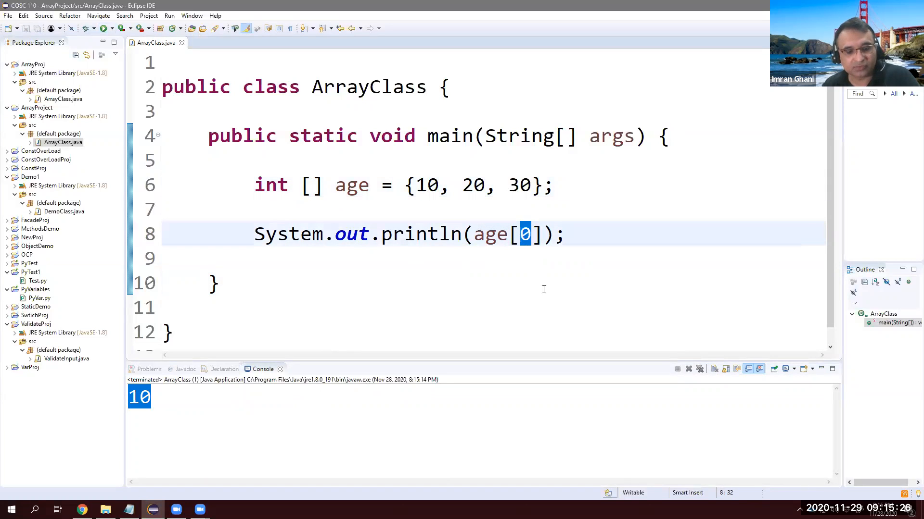
type("1")
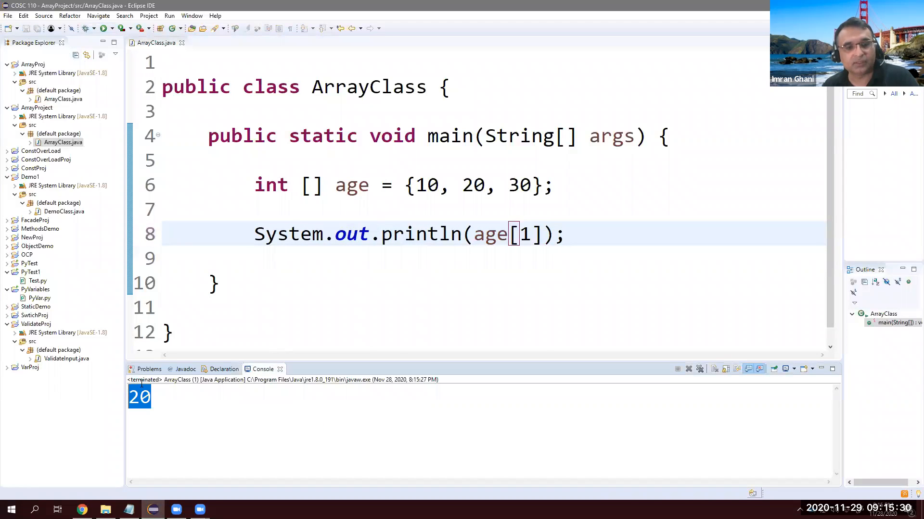
type("2")
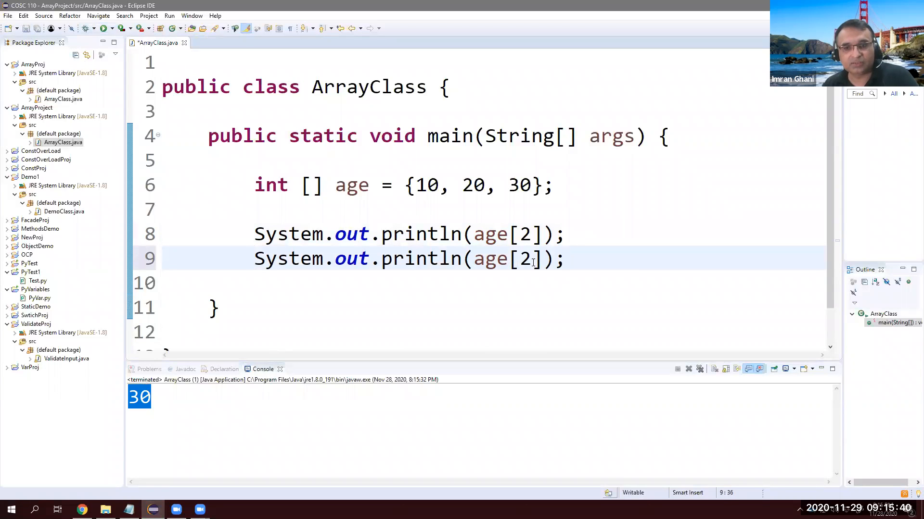
Add println lines for age[2], age[0] and age[1] on separate lines
double_click(520, 259)
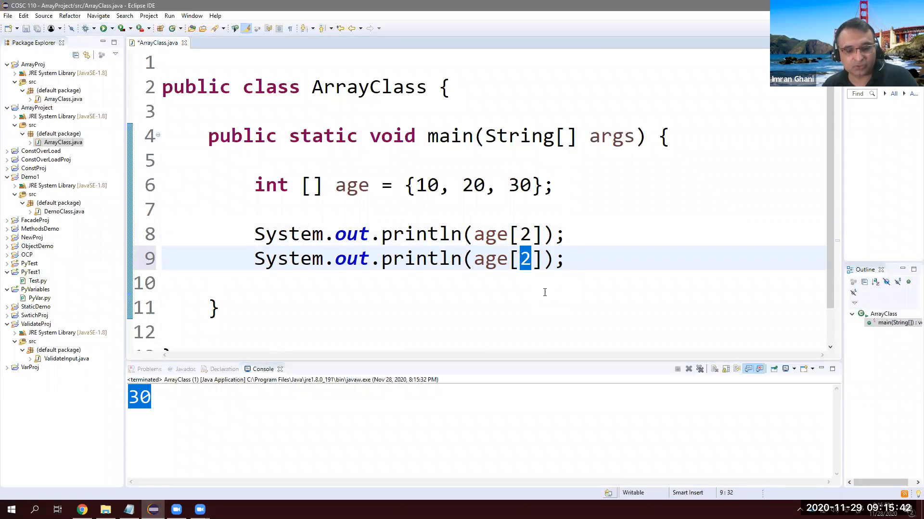
type("0")
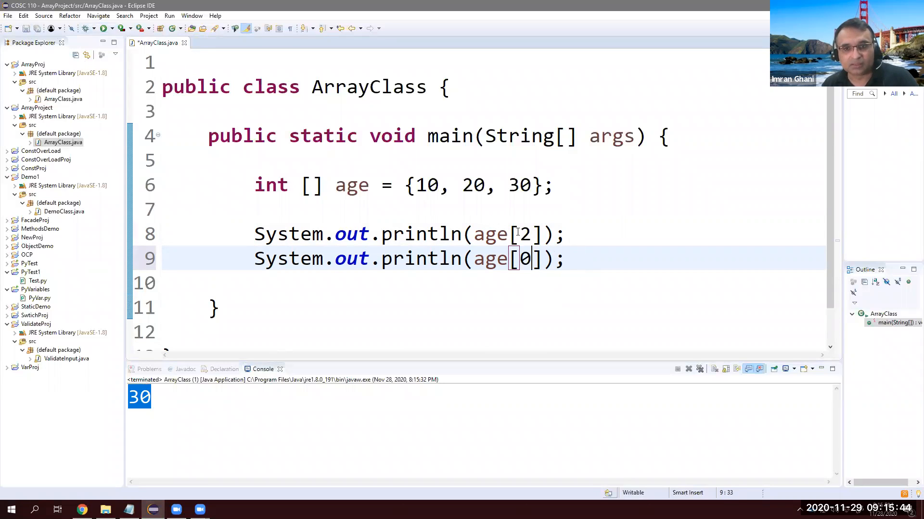
double_click(425, 184)
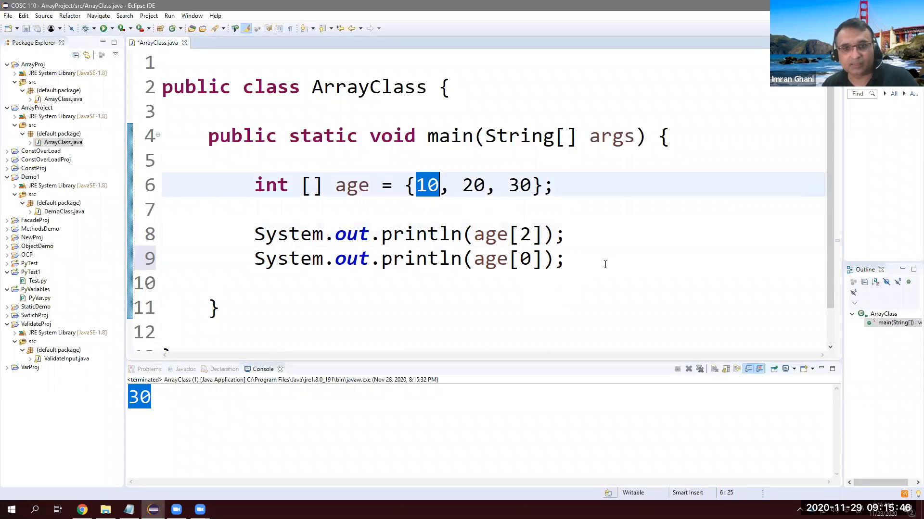
type(".System.out.println(age[2]);")
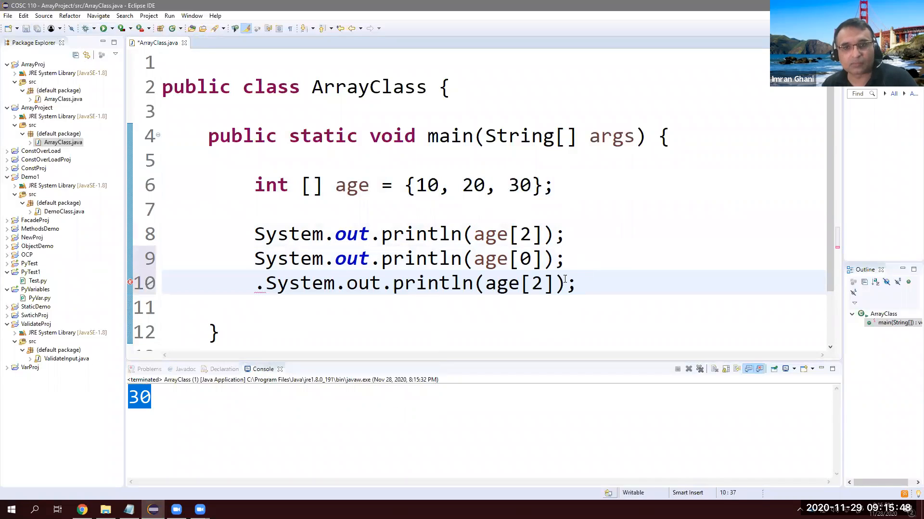
type("1")
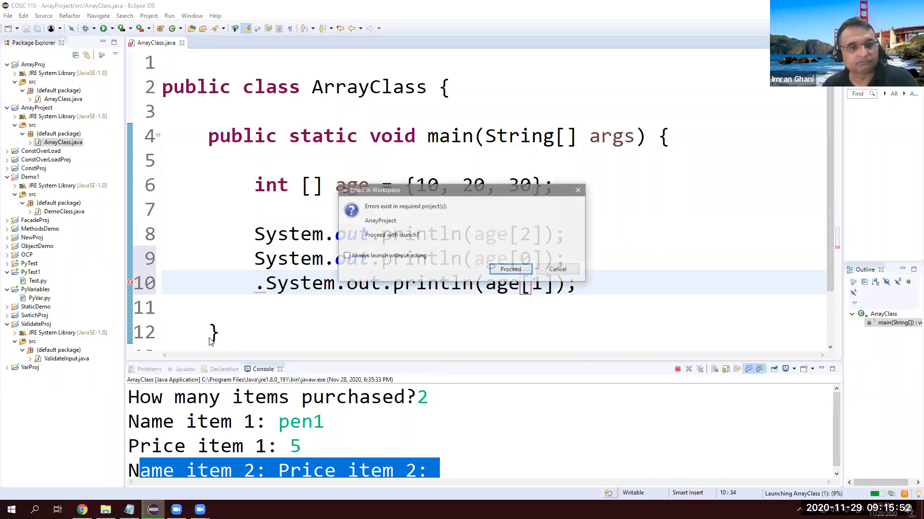
Cancel the error launch, fix the code and run, printing 30, 10 and 20
left_click(508, 269)
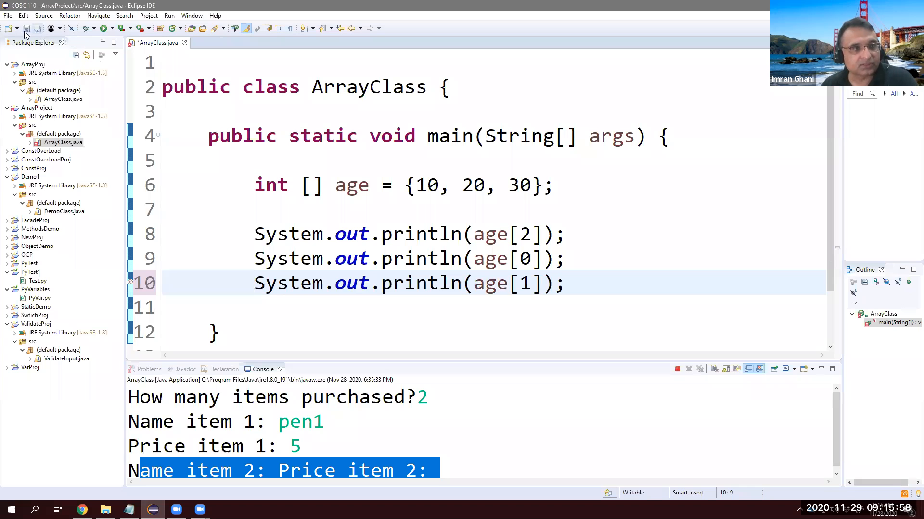
left_click(167, 28)
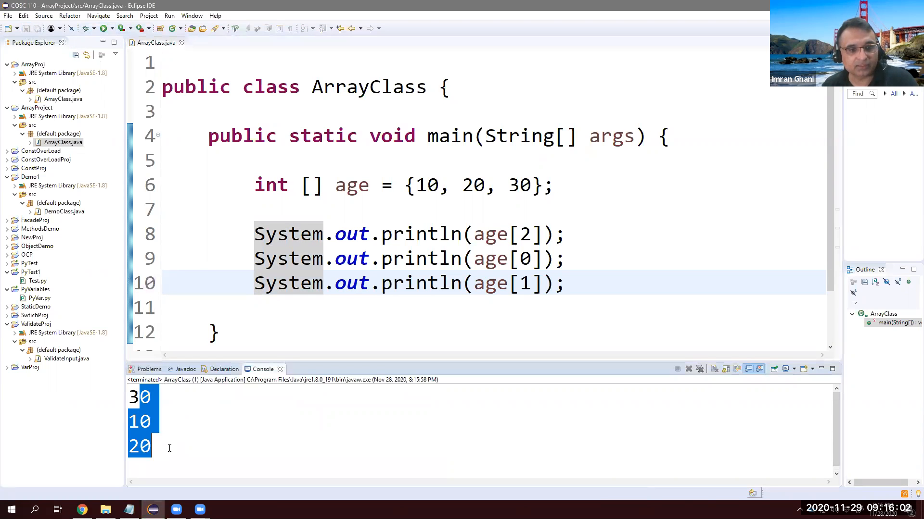
left_click(382, 283)
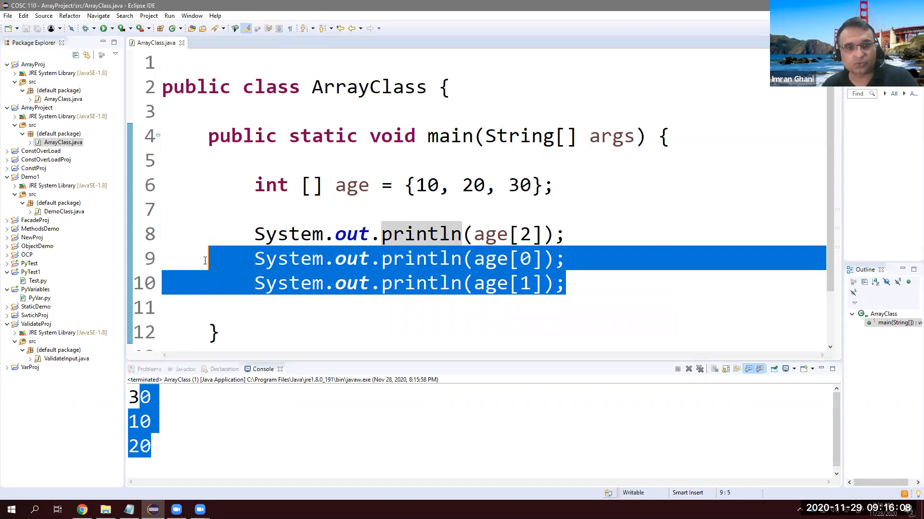
Remove the extra prints and write the for header 'i=0; i<=2'
key("Delete")
type("for(int ")
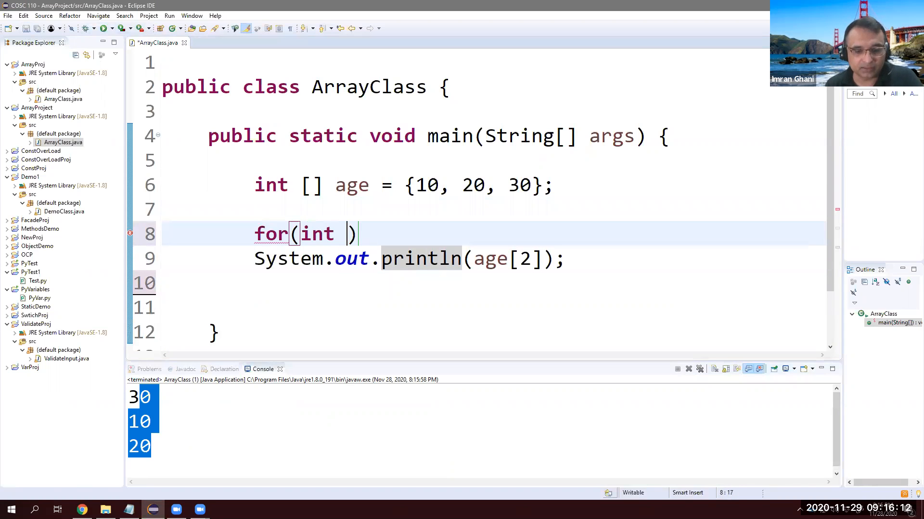
type("i=0")
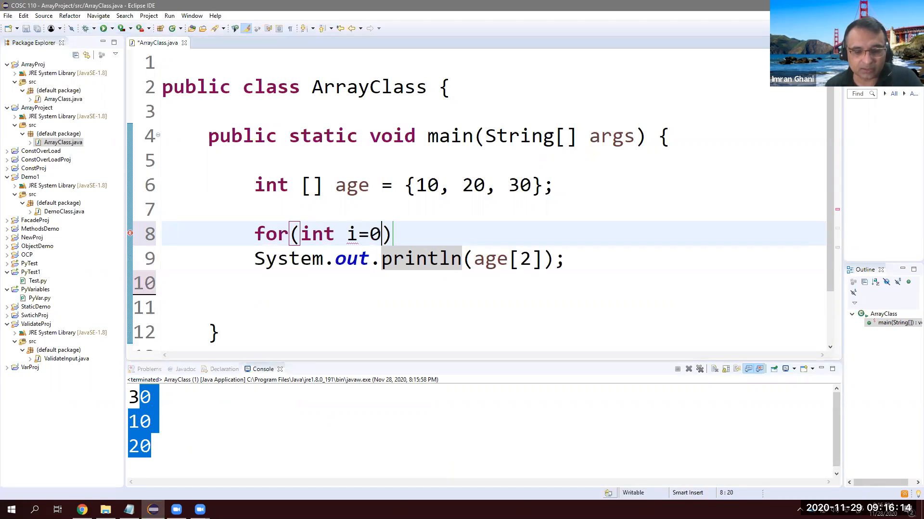
type(";")
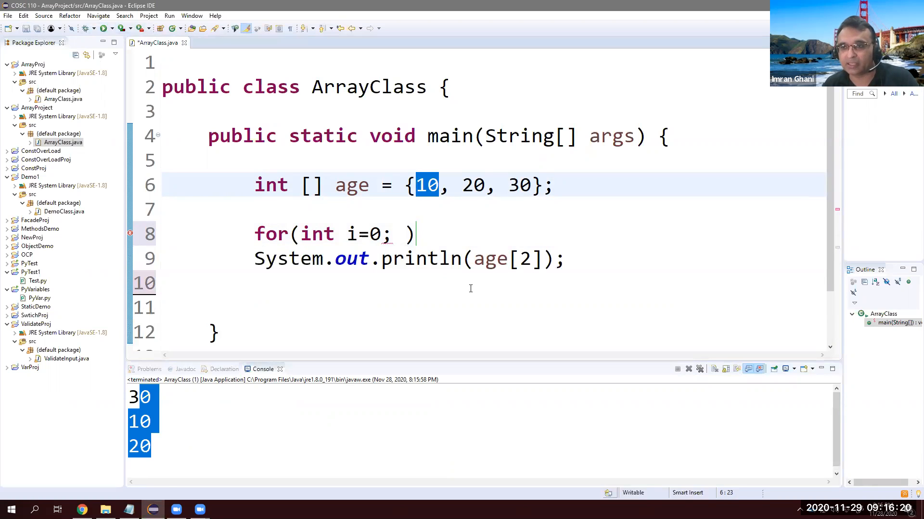
left_click(406, 234)
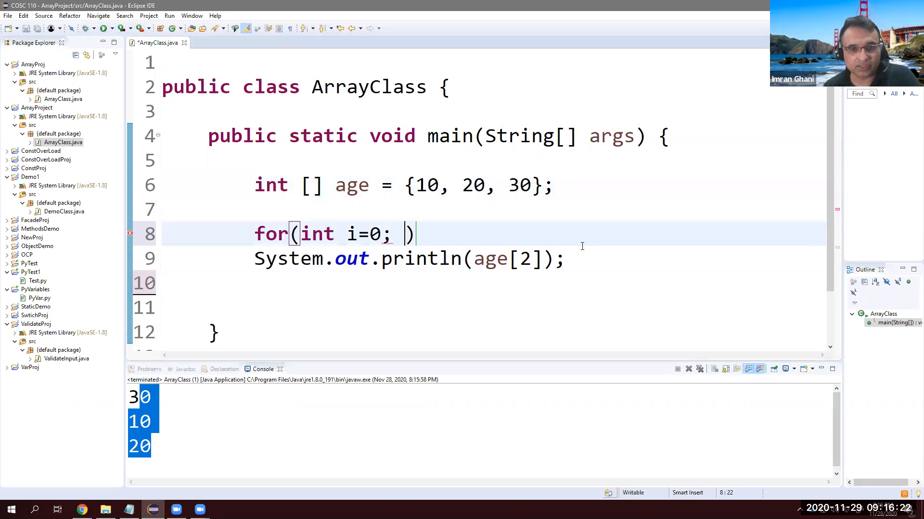
type("i<")
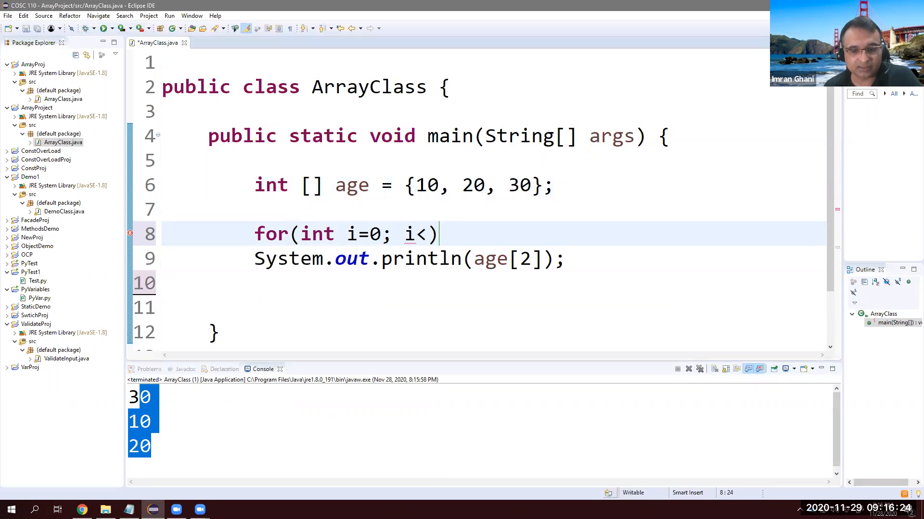
type("=")
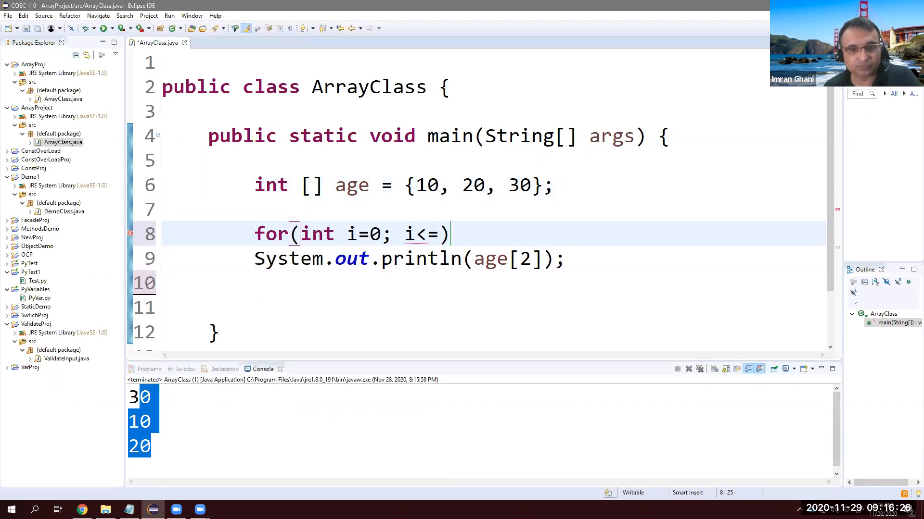
type("2;")
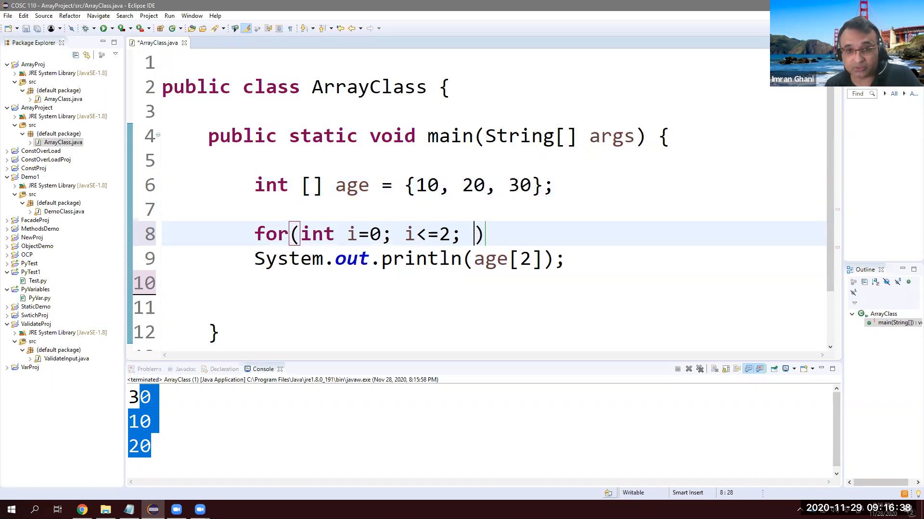
Finish the loop with i++, print age[i], and run to output 10, 20, 30
type("i")
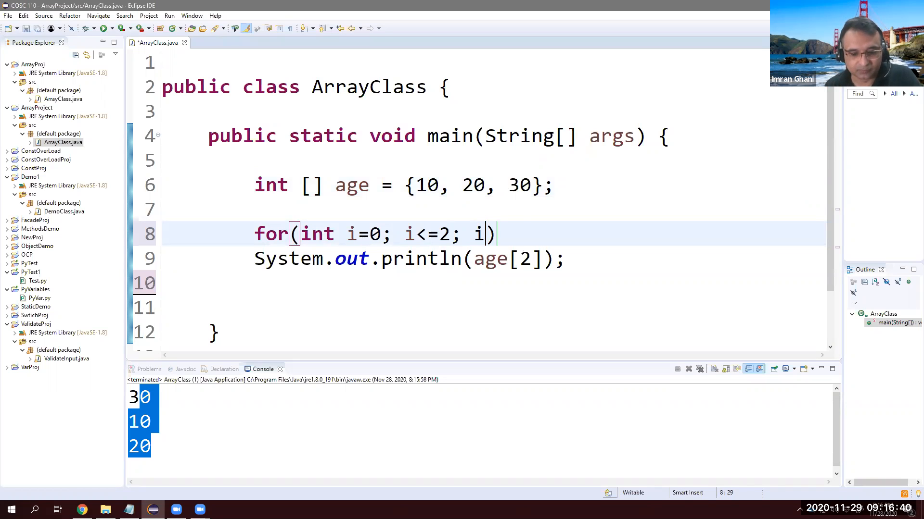
type("++")
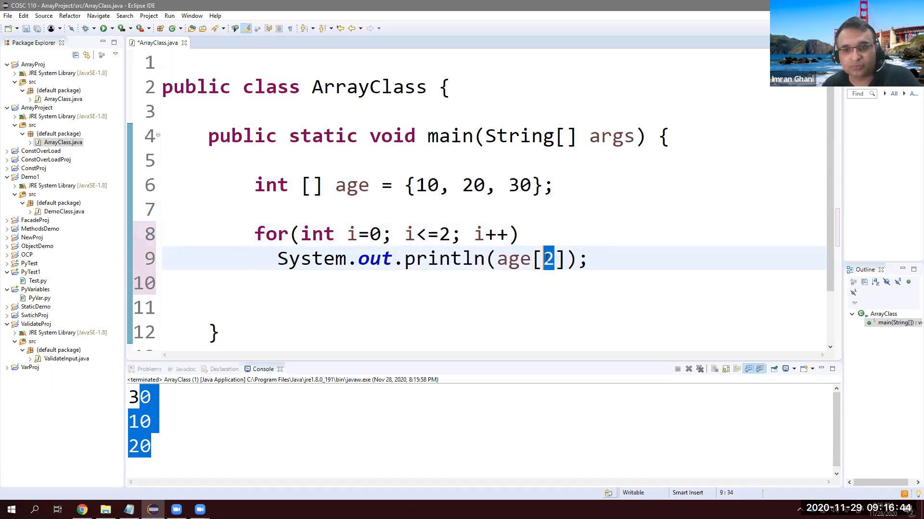
type("i")
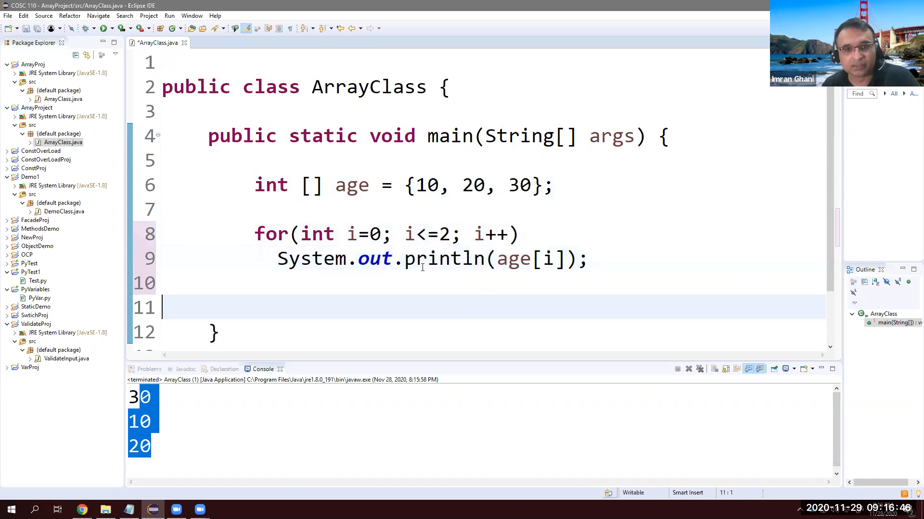
double_click(425, 186)
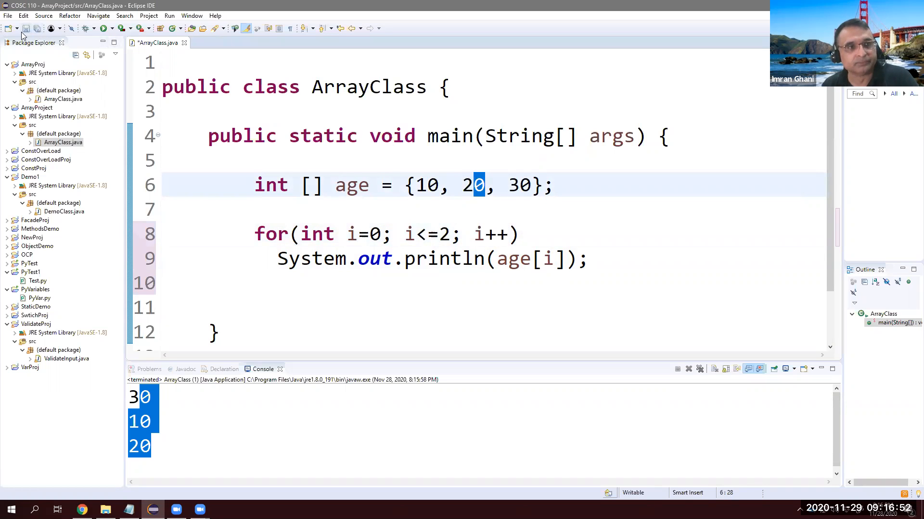
left_click(153, 28)
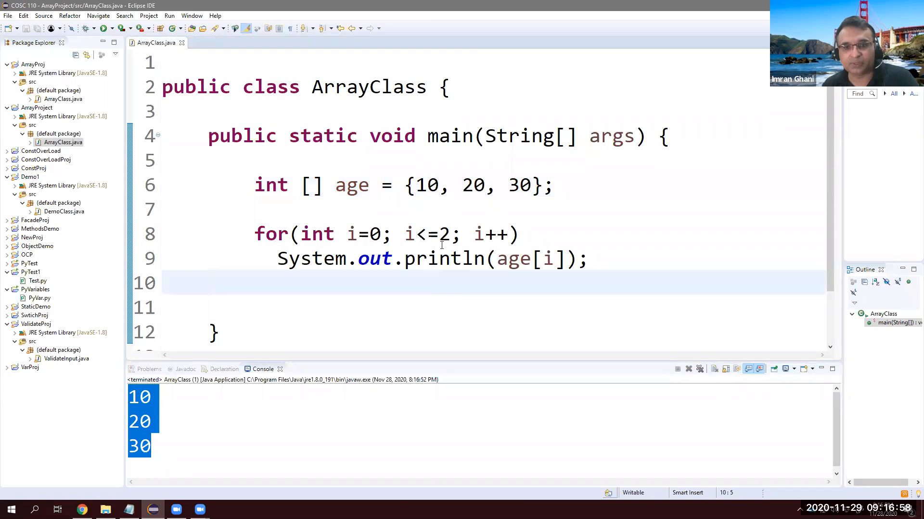
Change the loop limit to i<=3 and run, getting an ArrayIndexOutOfBoundsException
double_click(437, 234)
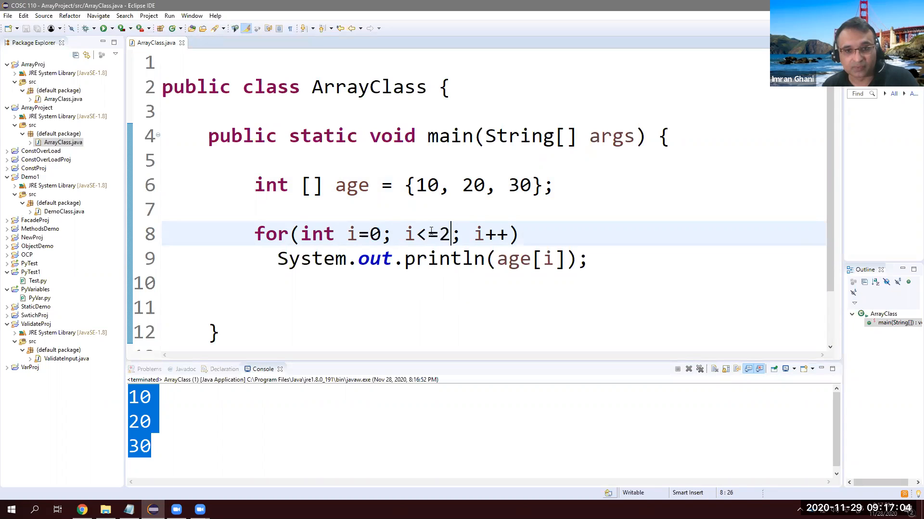
type("4")
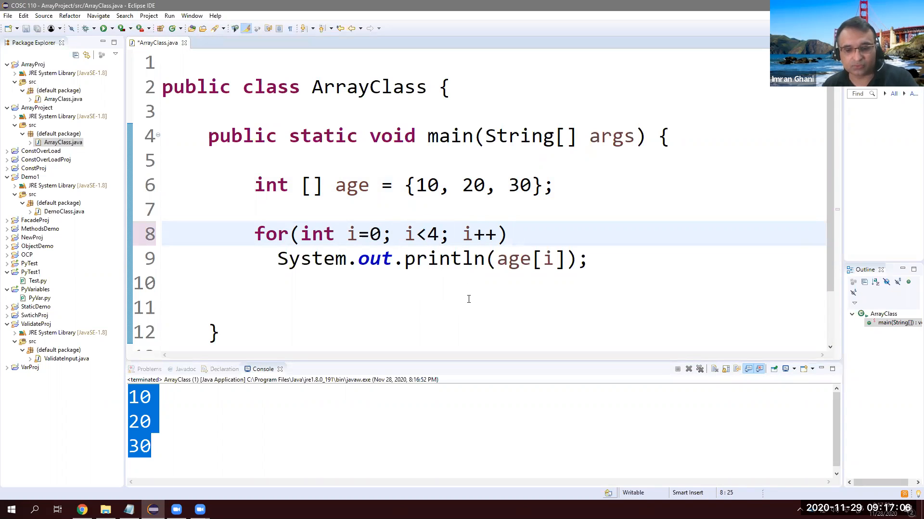
type("3")
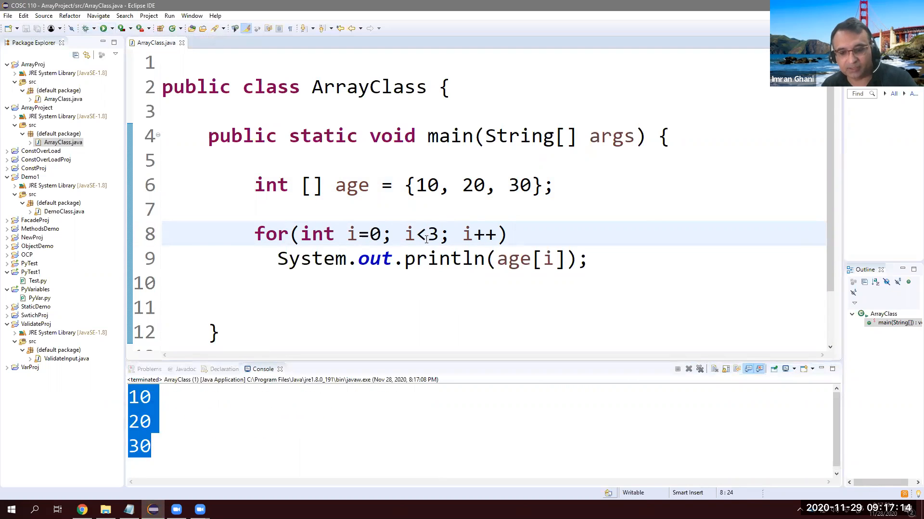
type("=")
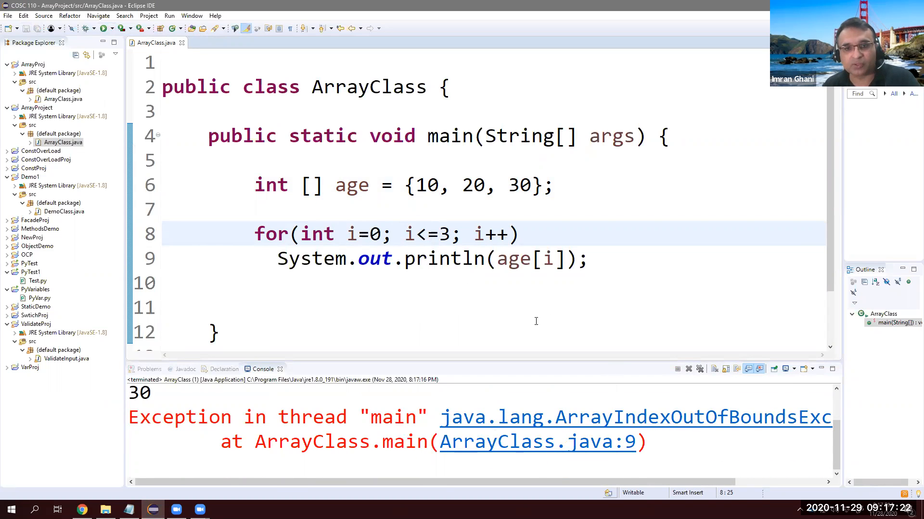
double_click(440, 235)
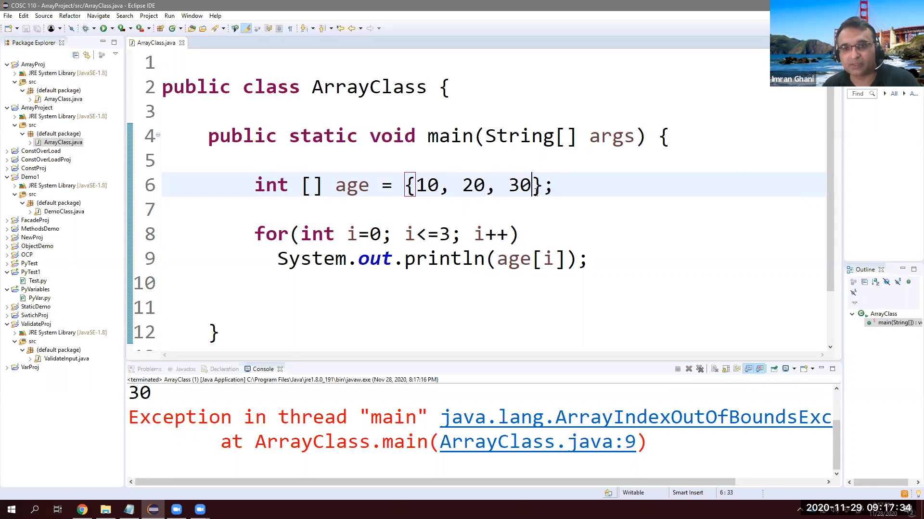
Add 40 as a fourth age value, run through 40, then comment out the declaration
type(", 4")
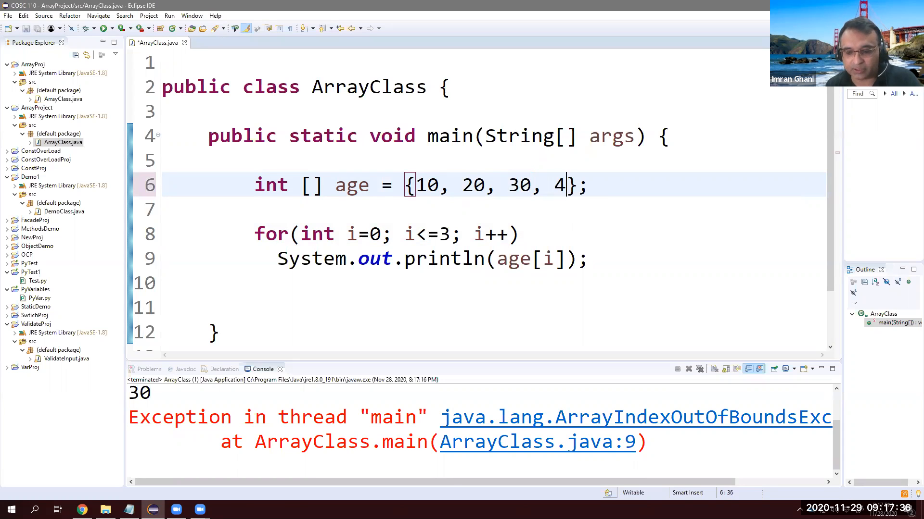
type("0")
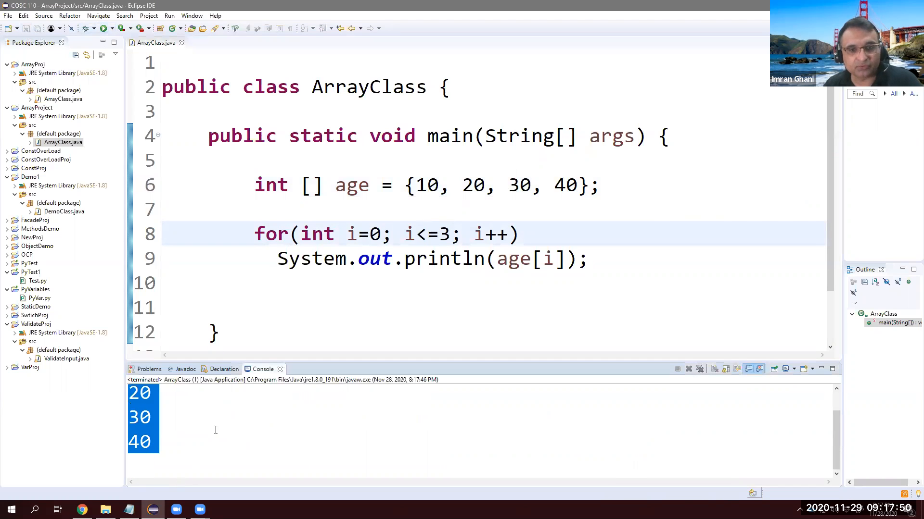
left_click(361, 306)
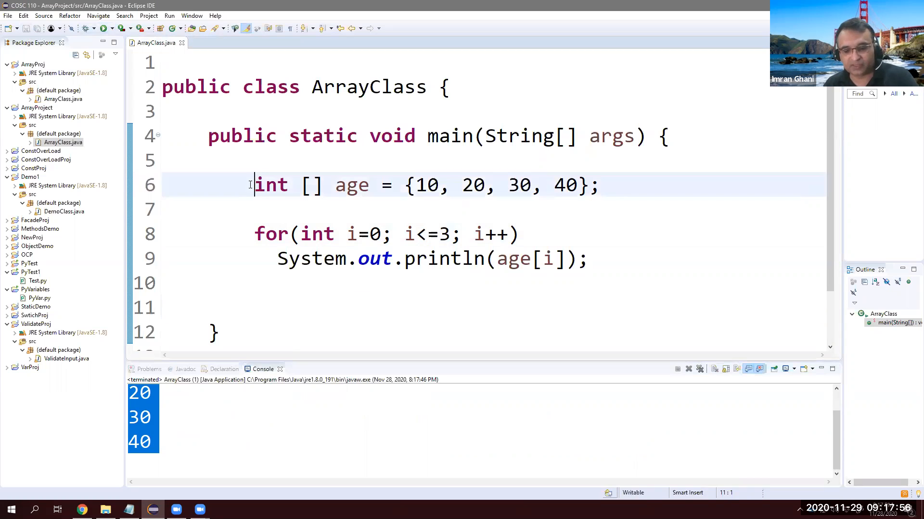
type("//")
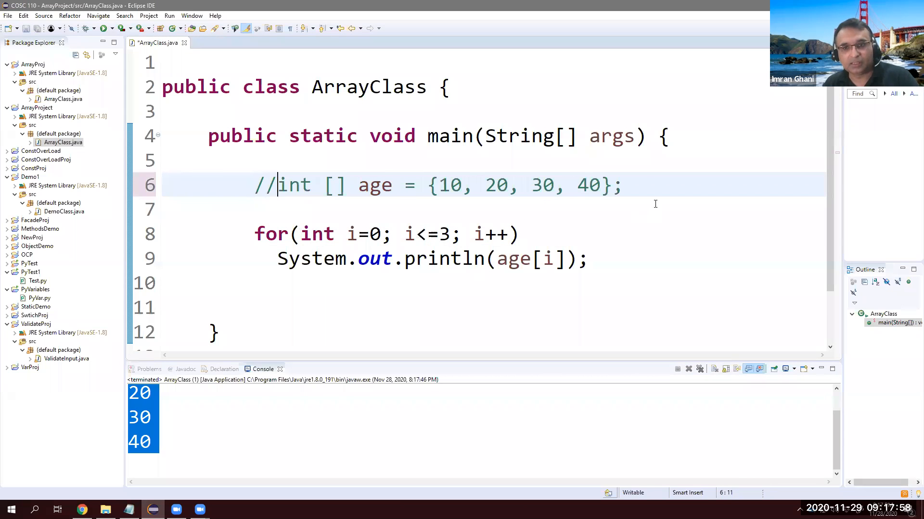
Write the declaration int [] age = new int [3]; below the commented-out initializer
type("int")
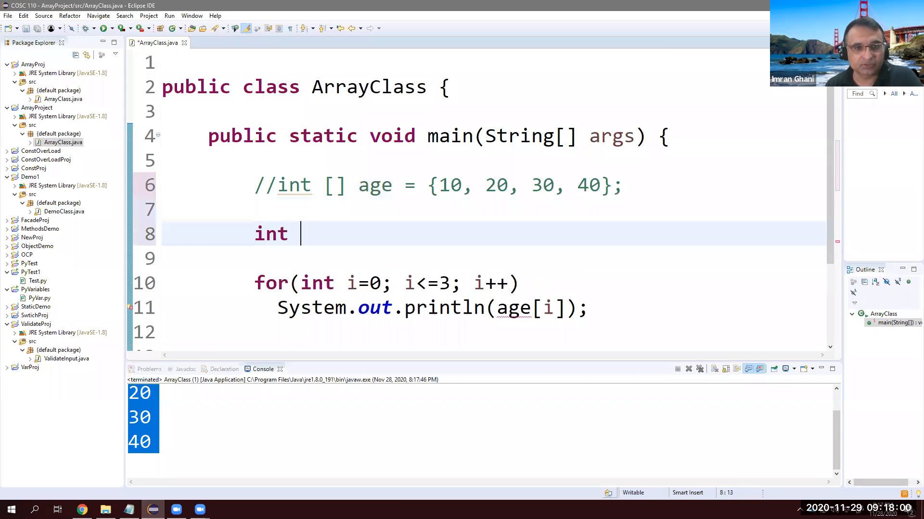
type("[]")
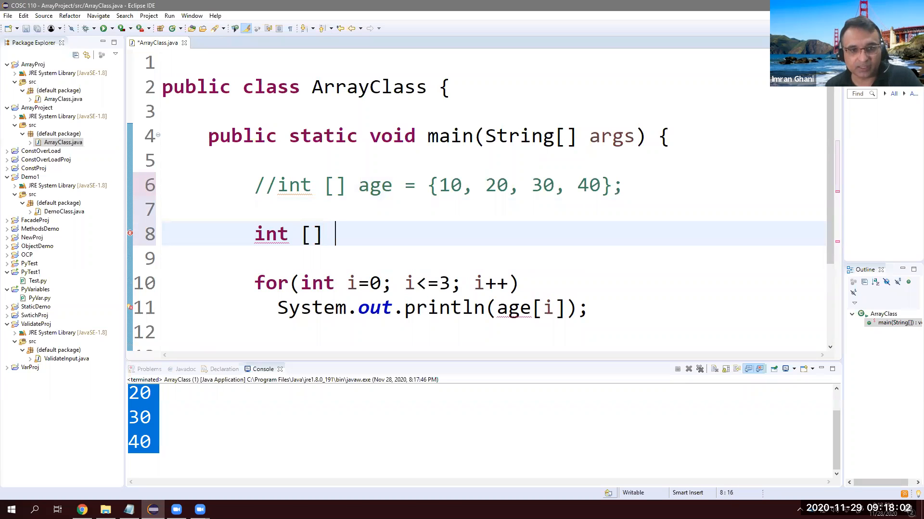
type("age")
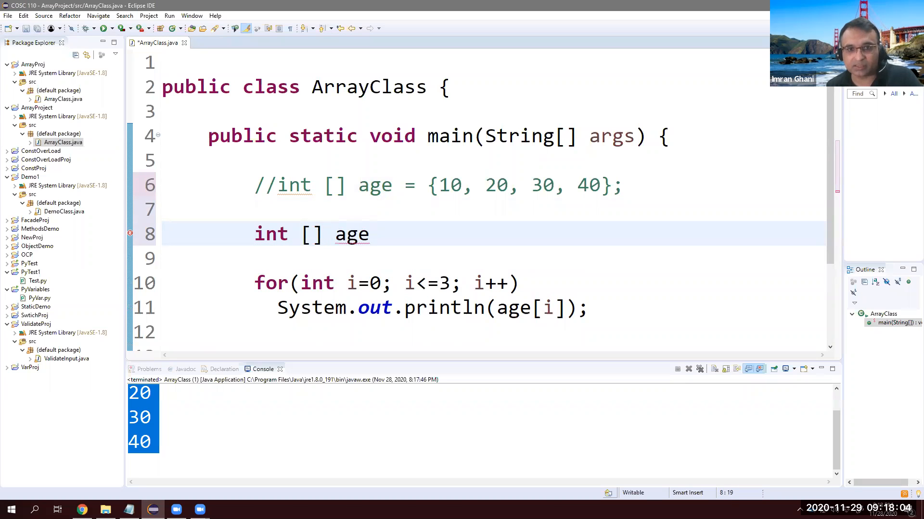
type("=")
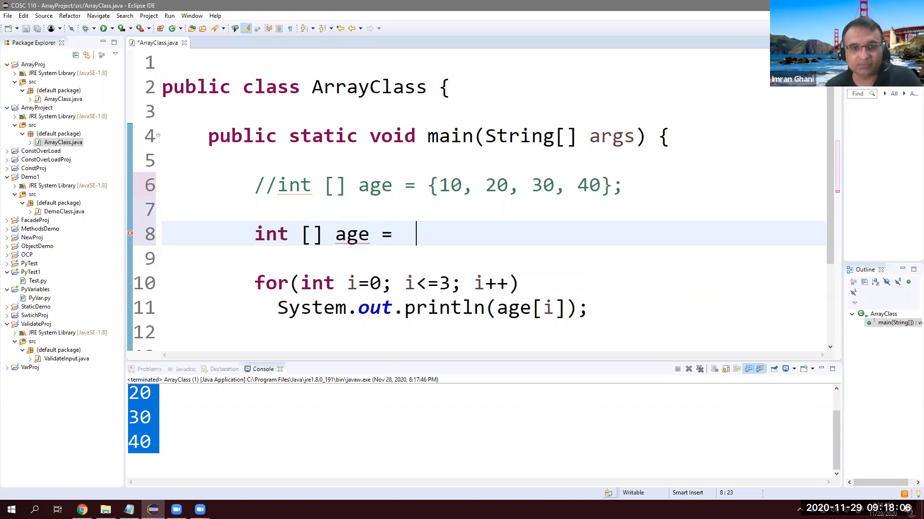
left_click_drag(419, 185, 619, 185)
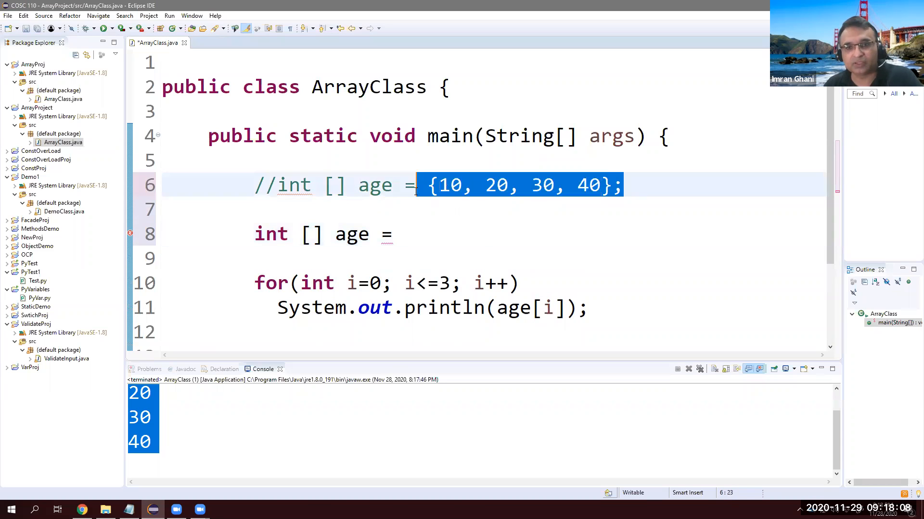
left_click(416, 235)
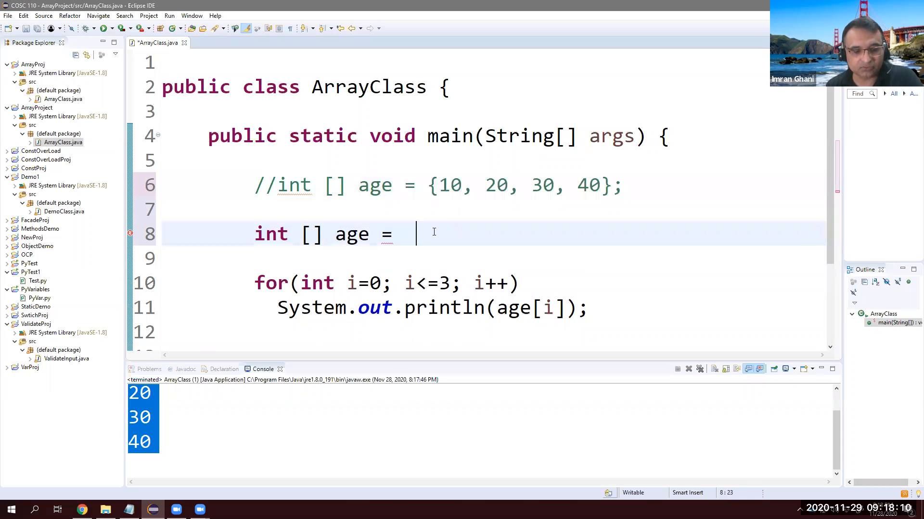
type("new int")
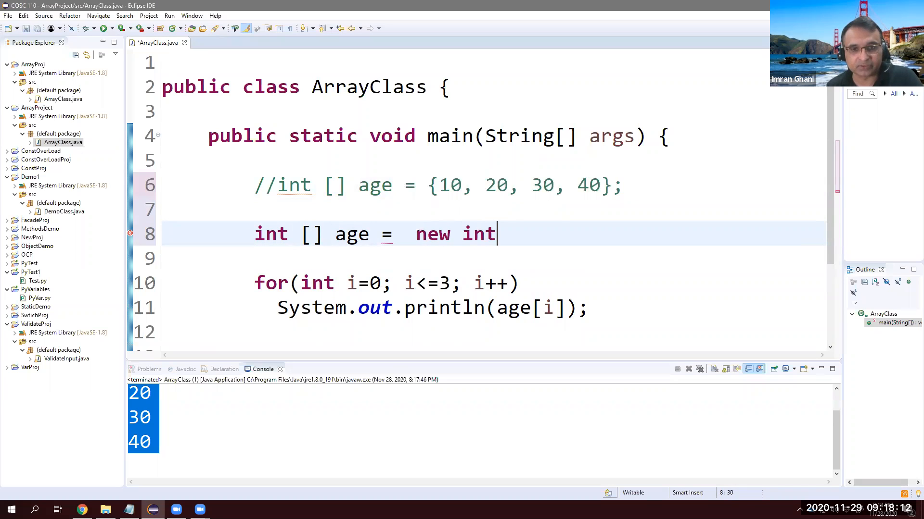
type("[];")
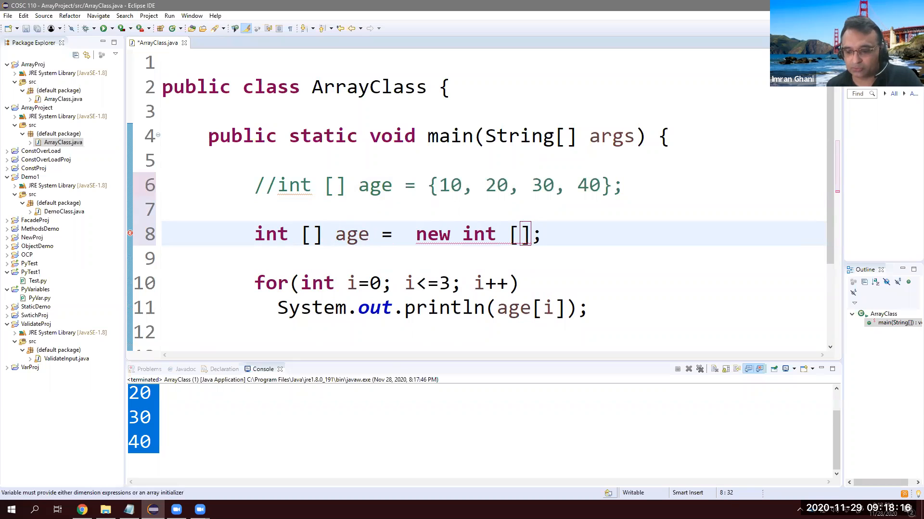
type("3")
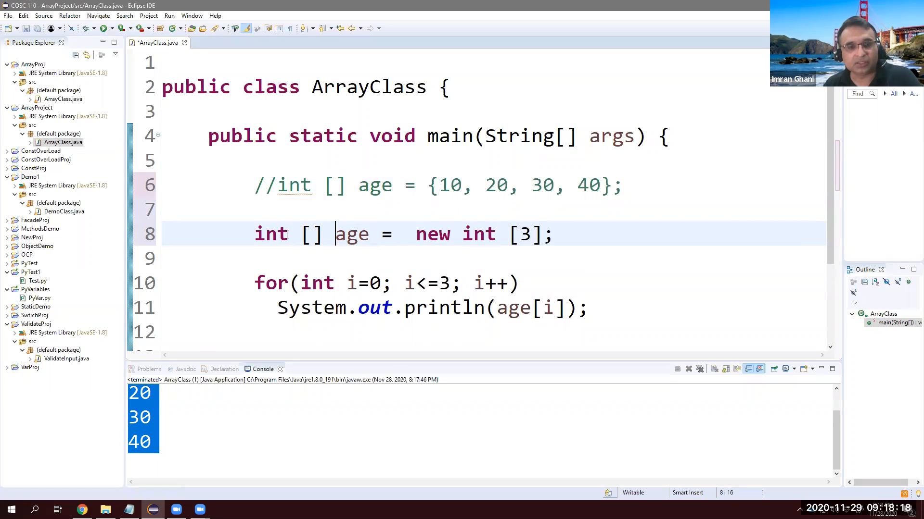
Review the age name and size 3 in the declaration, then move to the blank line below it
double_click(352, 234)
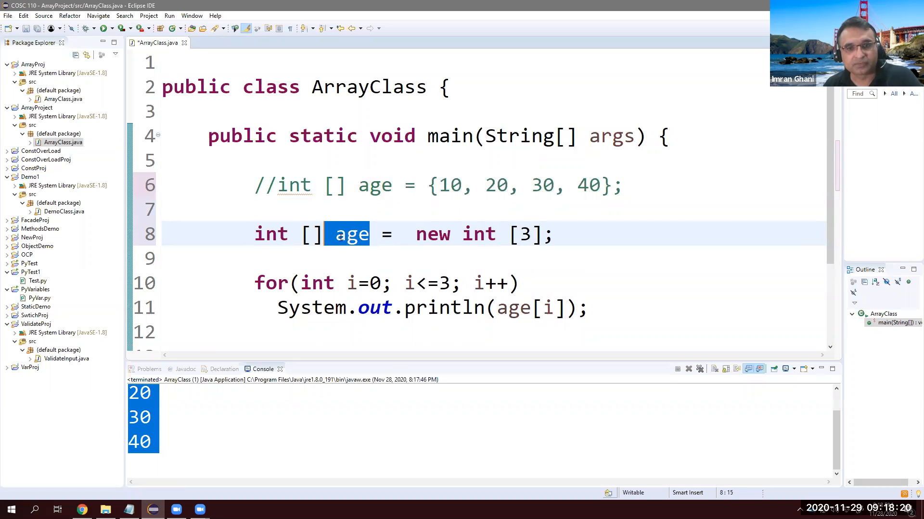
double_click(431, 235)
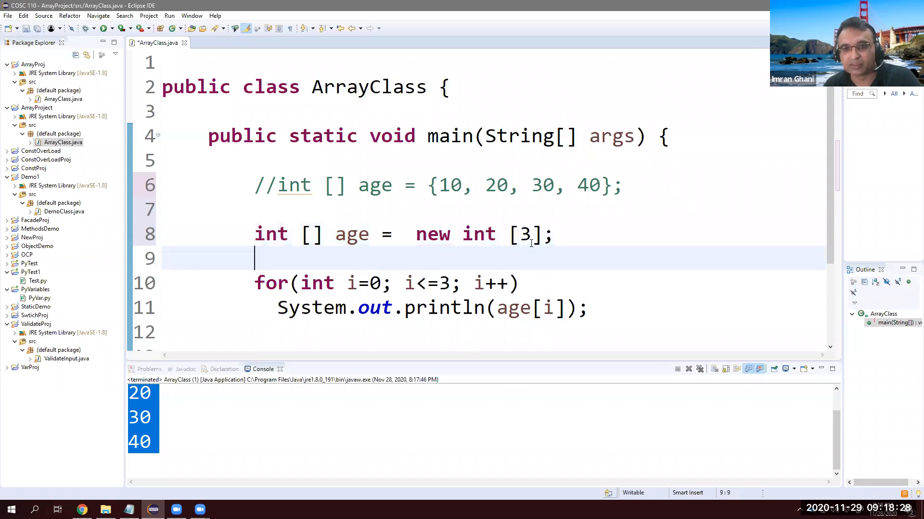
double_click(523, 235)
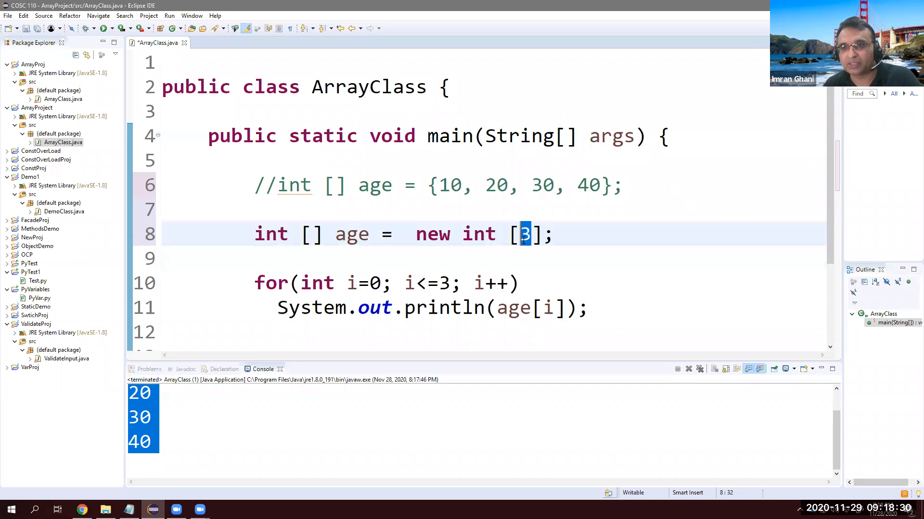
mouse_move(519, 245)
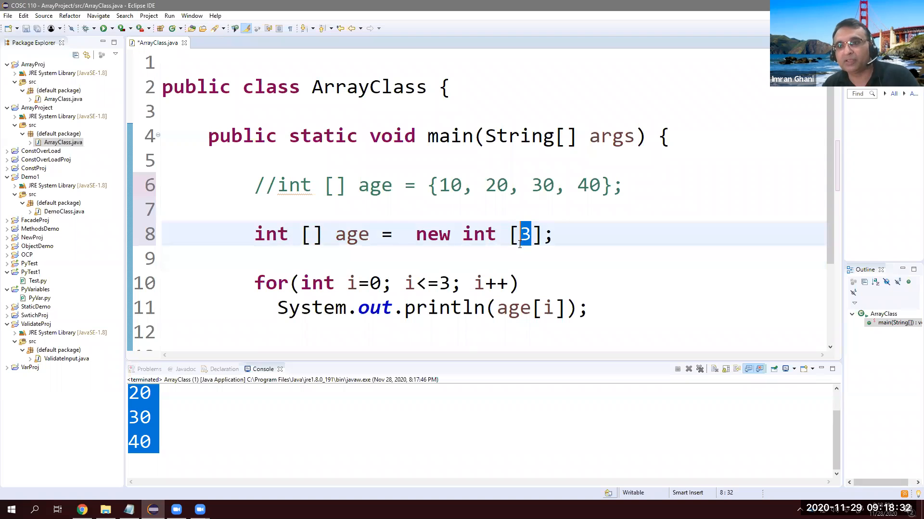
left_click(507, 259)
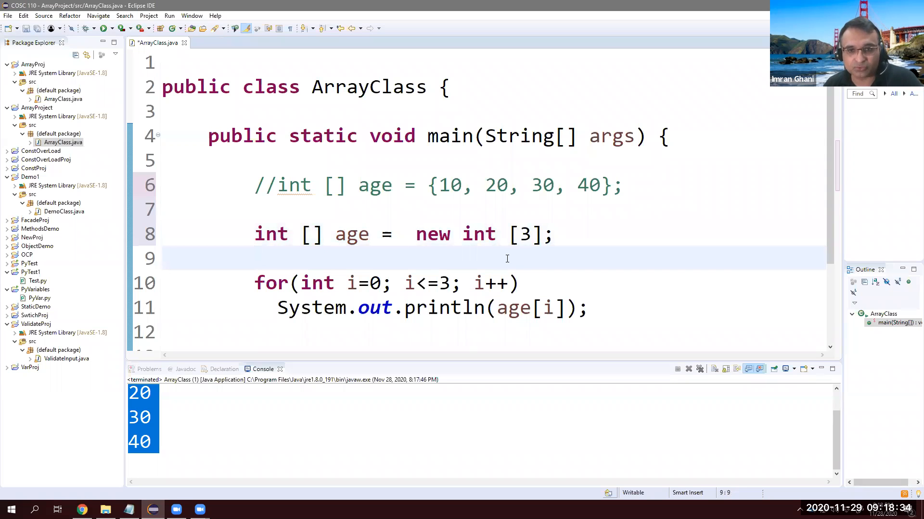
left_click(556, 234)
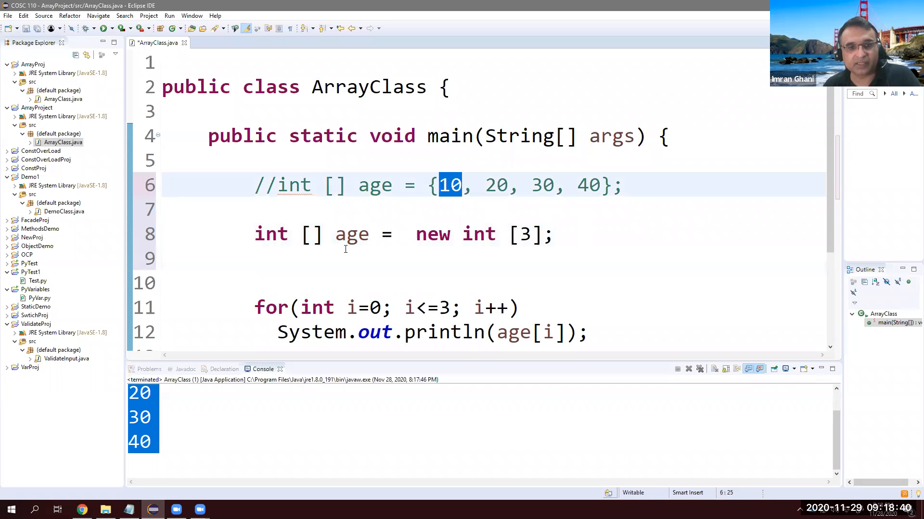
left_click(353, 258)
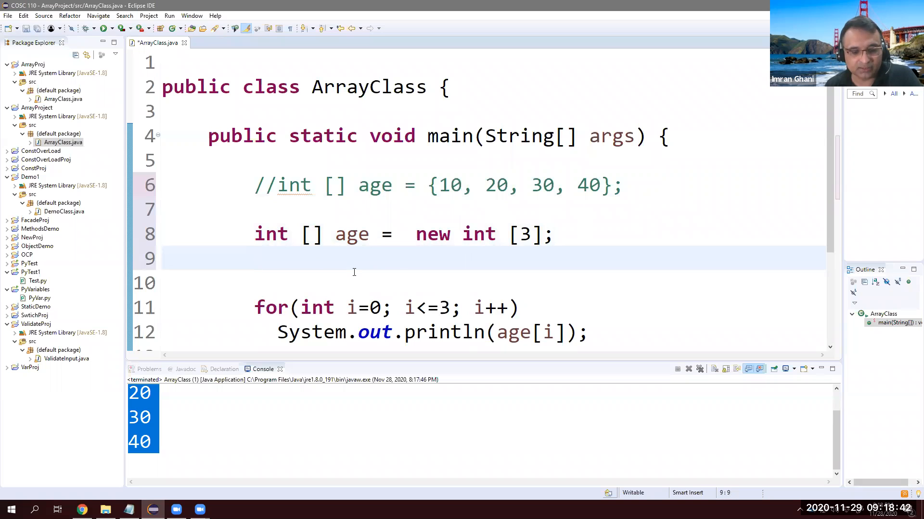
Assign age[0] = 10; and age[1] = 20; on separate lines below the declaration
type("age[]")
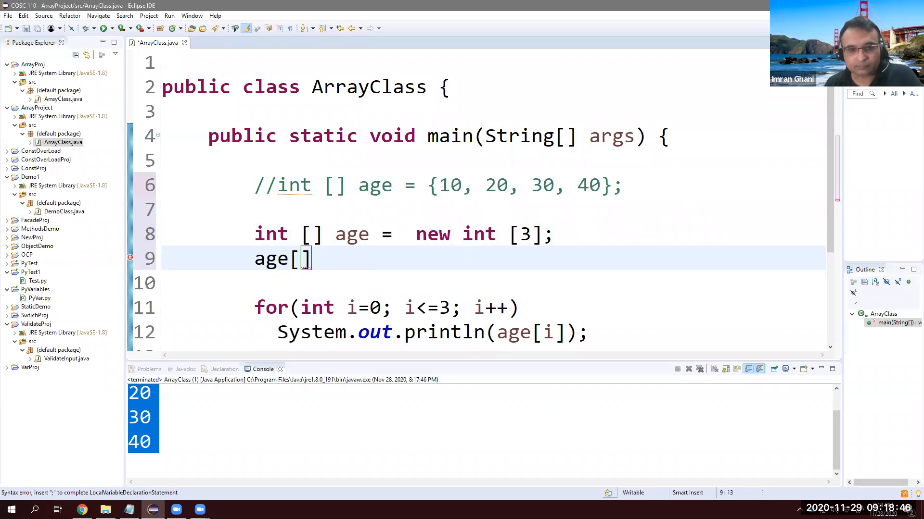
type("0] =")
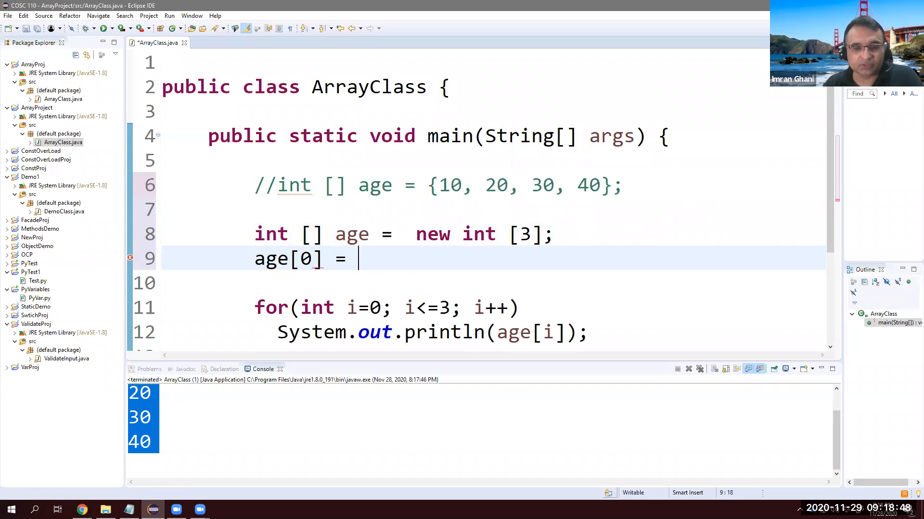
scroll("down", 3)
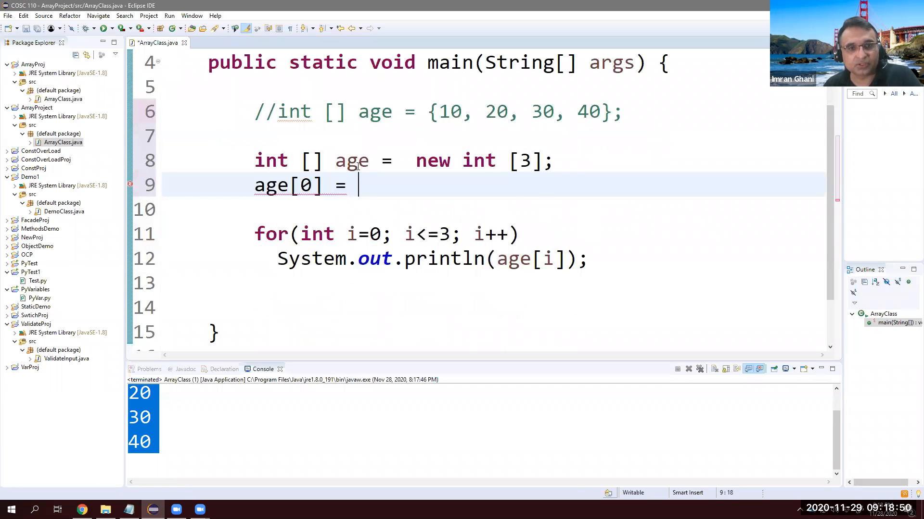
mouse_move(369, 189)
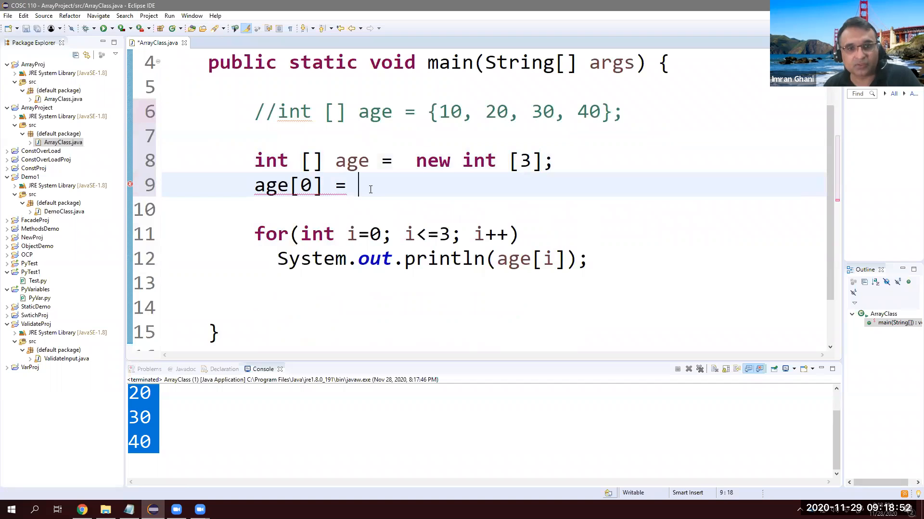
type("10;")
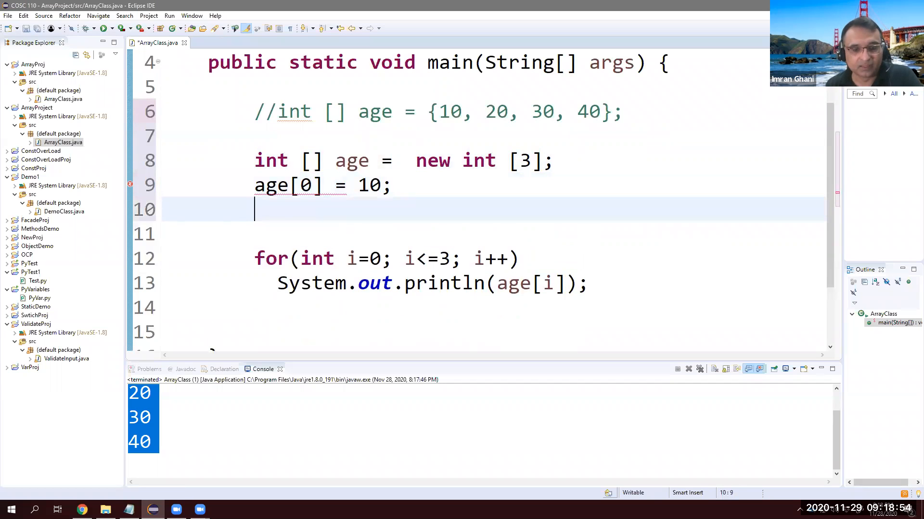
type("age[]")
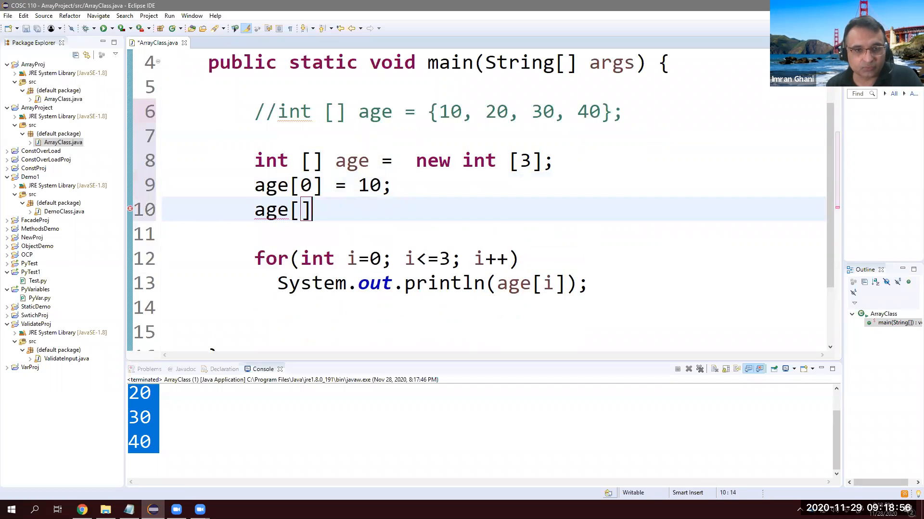
type("1] =")
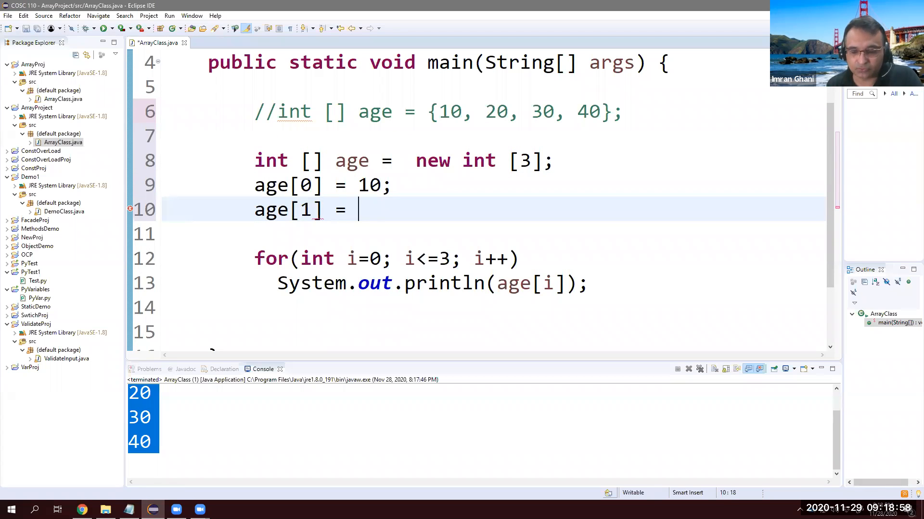
type("20;")
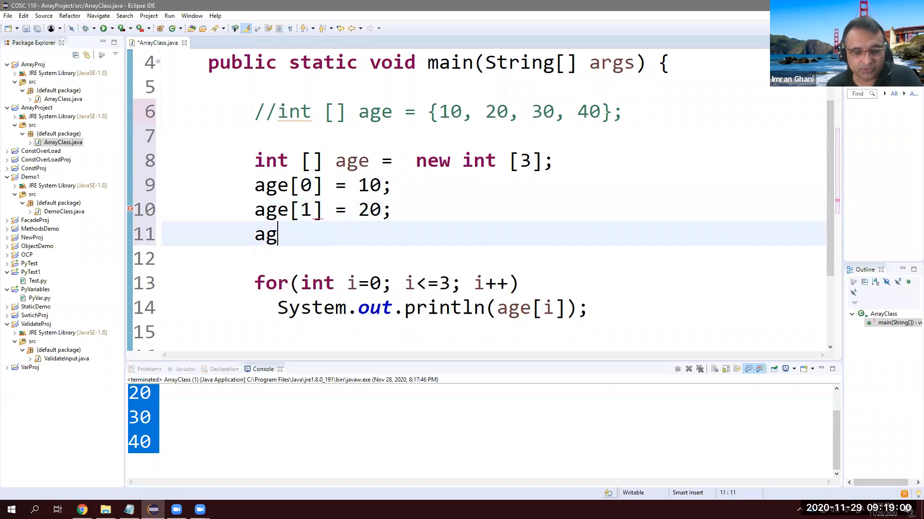
Assign age[2] = 30; and select the 3 in the loop condition for editing
type("e[2]")
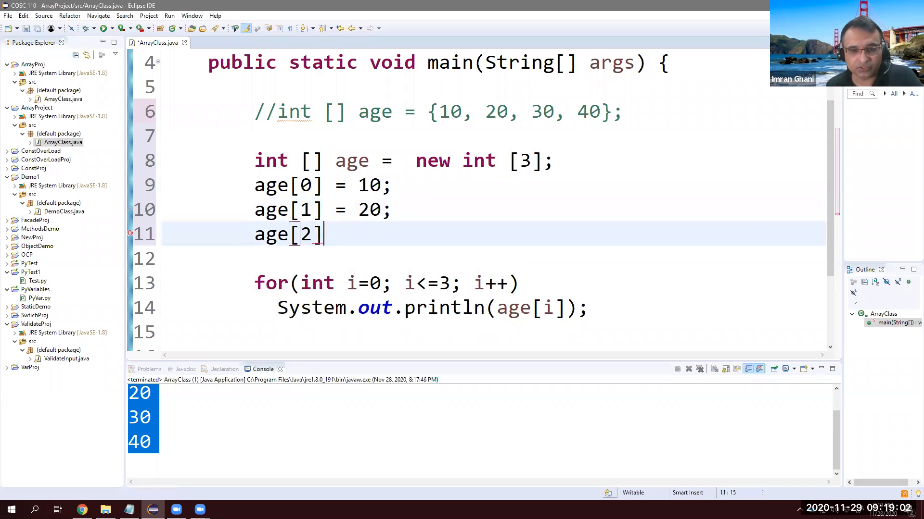
type("= 30")
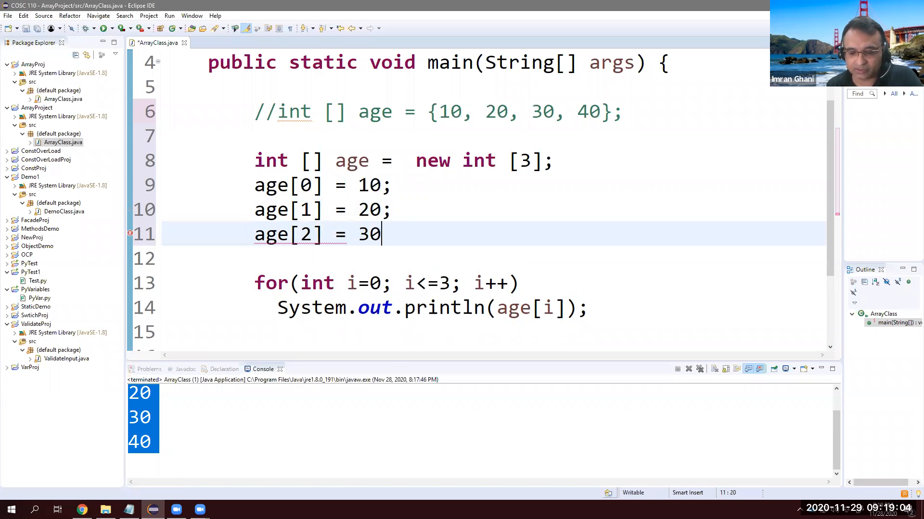
type(";")
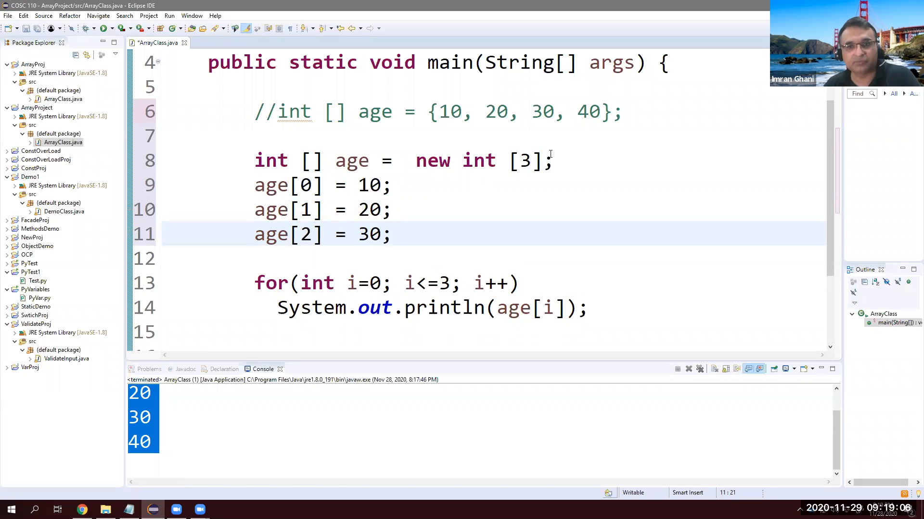
double_click(523, 161)
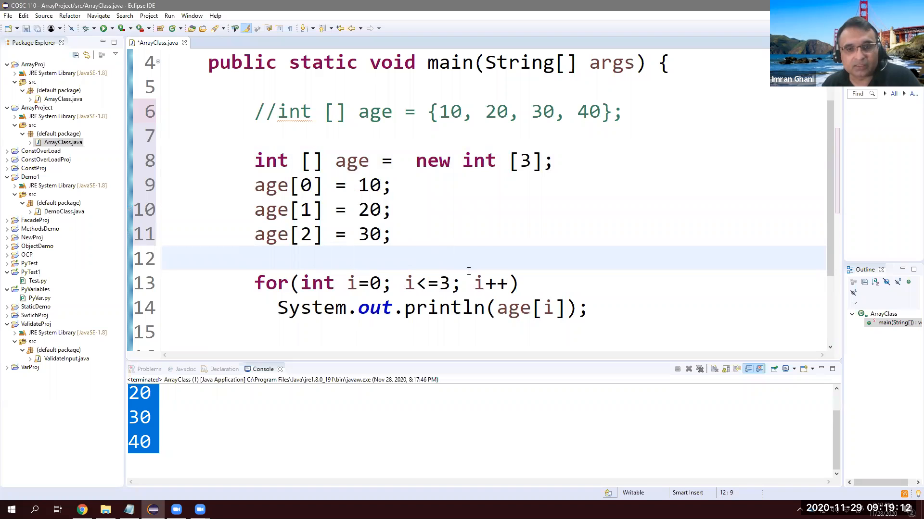
double_click(444, 282)
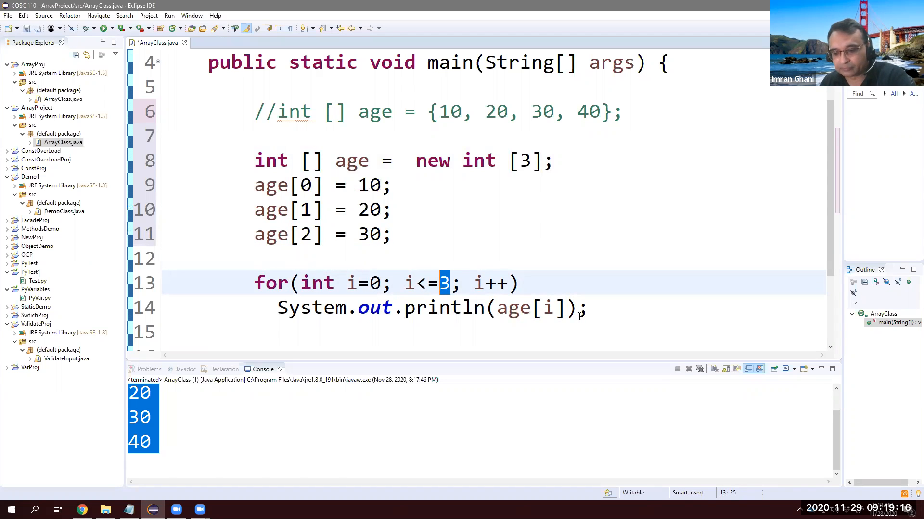
Change the loop condition to i<=2, save, and run ArrayClass to print 10, 20 and 30
type("2")
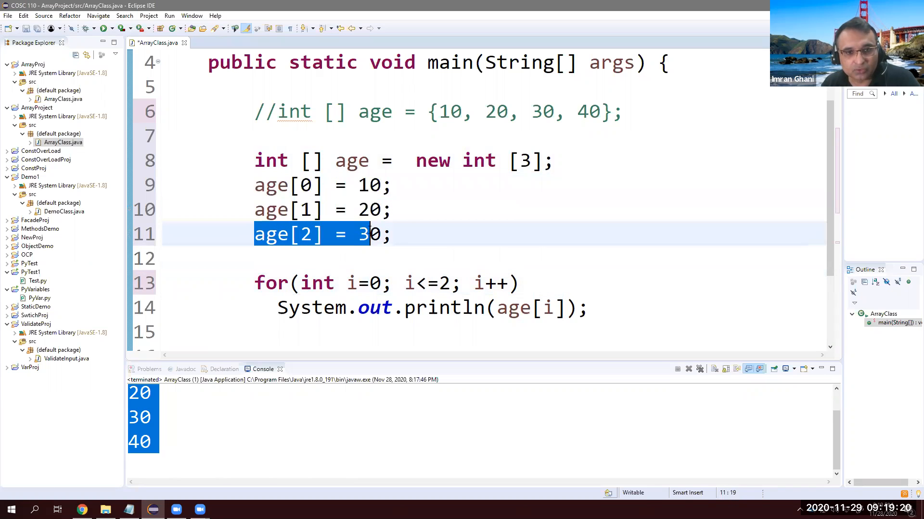
left_click(303, 210)
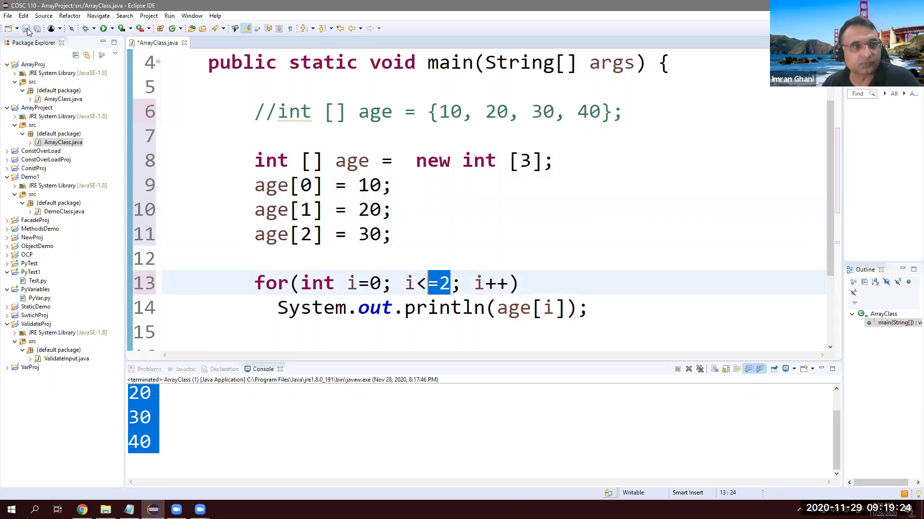
left_click(167, 27)
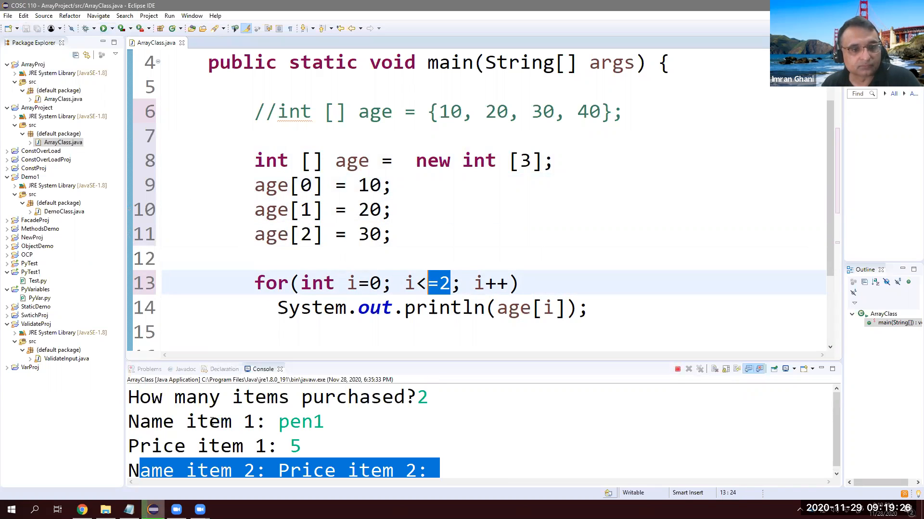
left_click(169, 28)
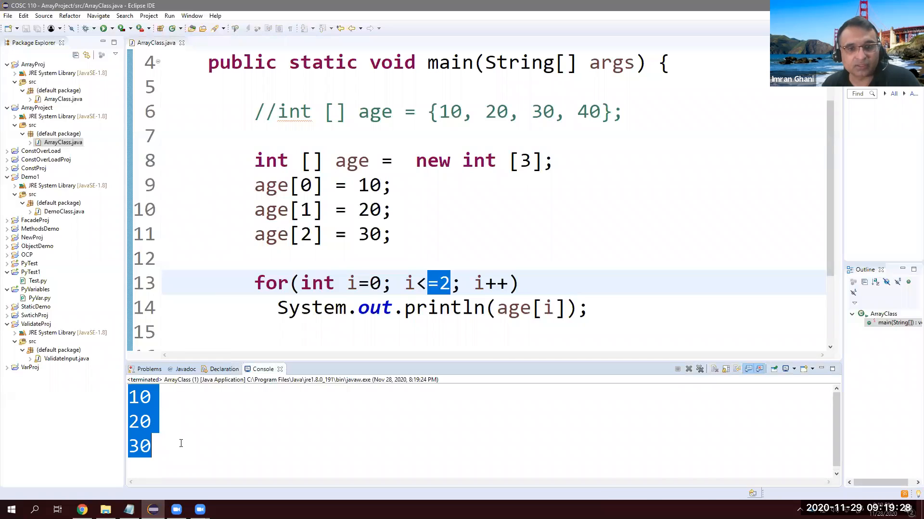